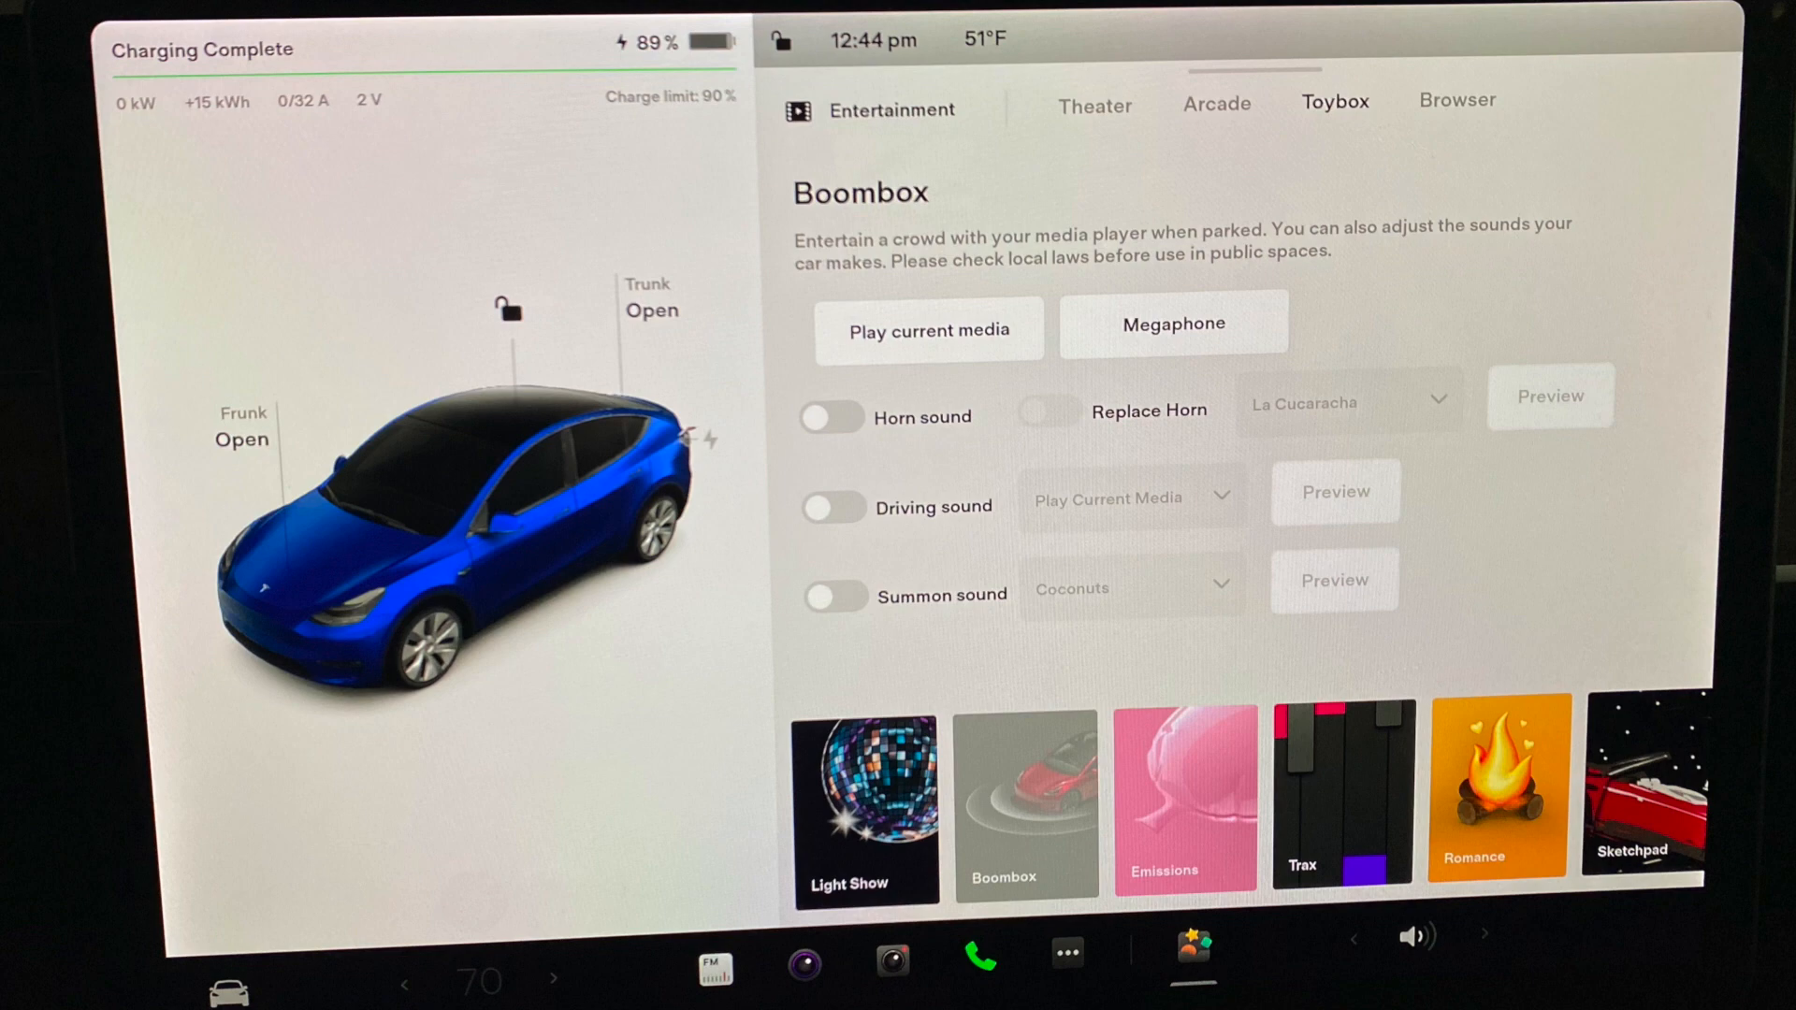
Launch Disk Management by searching 'disk management' and choosing 'Create and format hard disk partitions'
click(1192, 952)
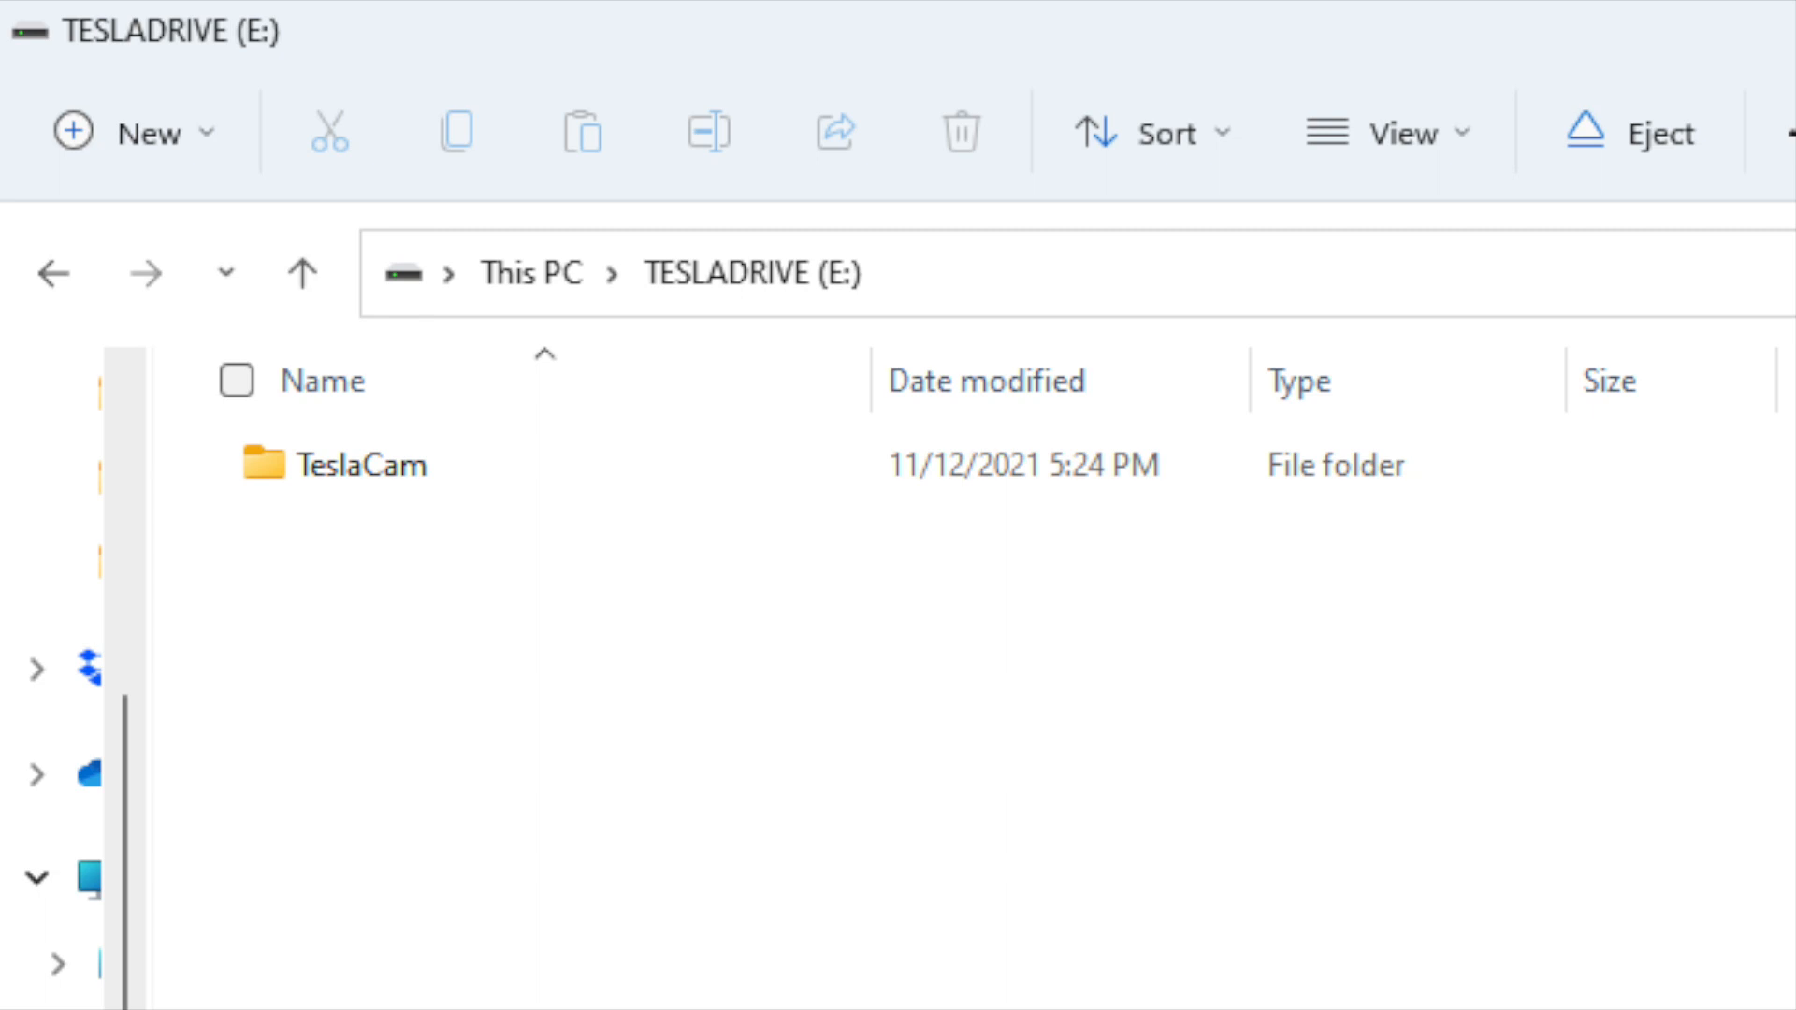
text(disk management)
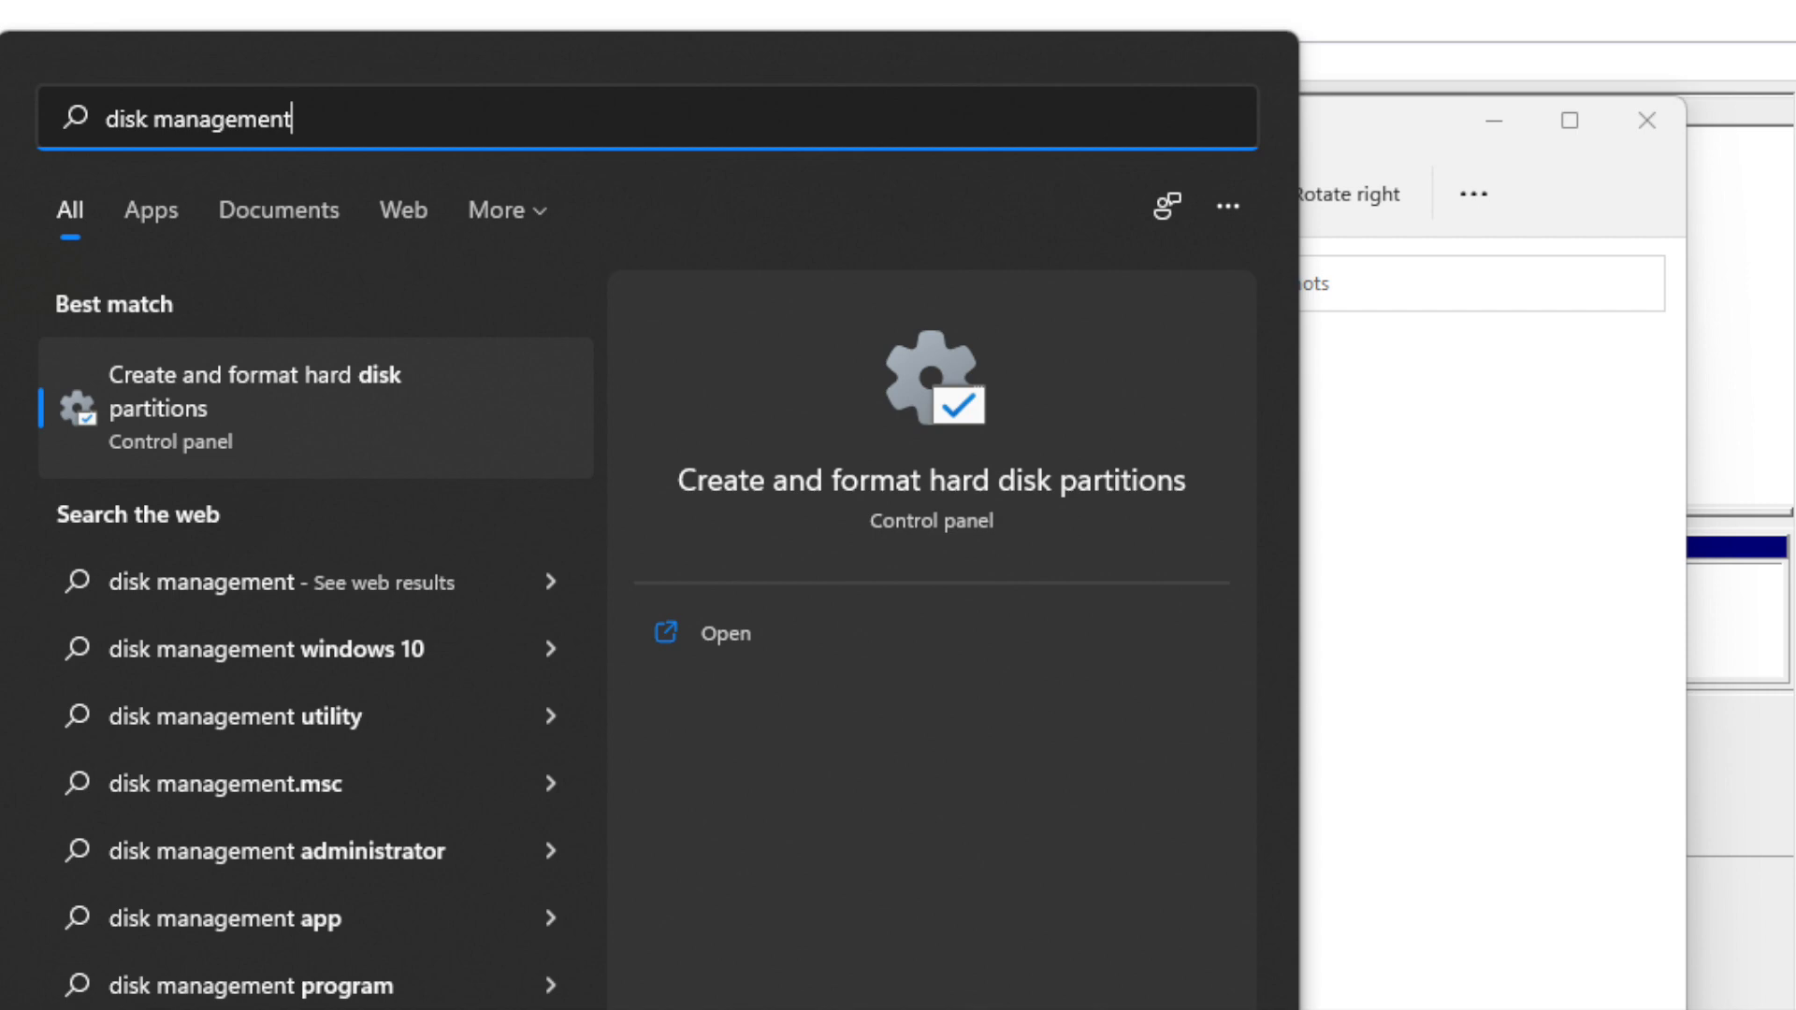
click(724, 634)
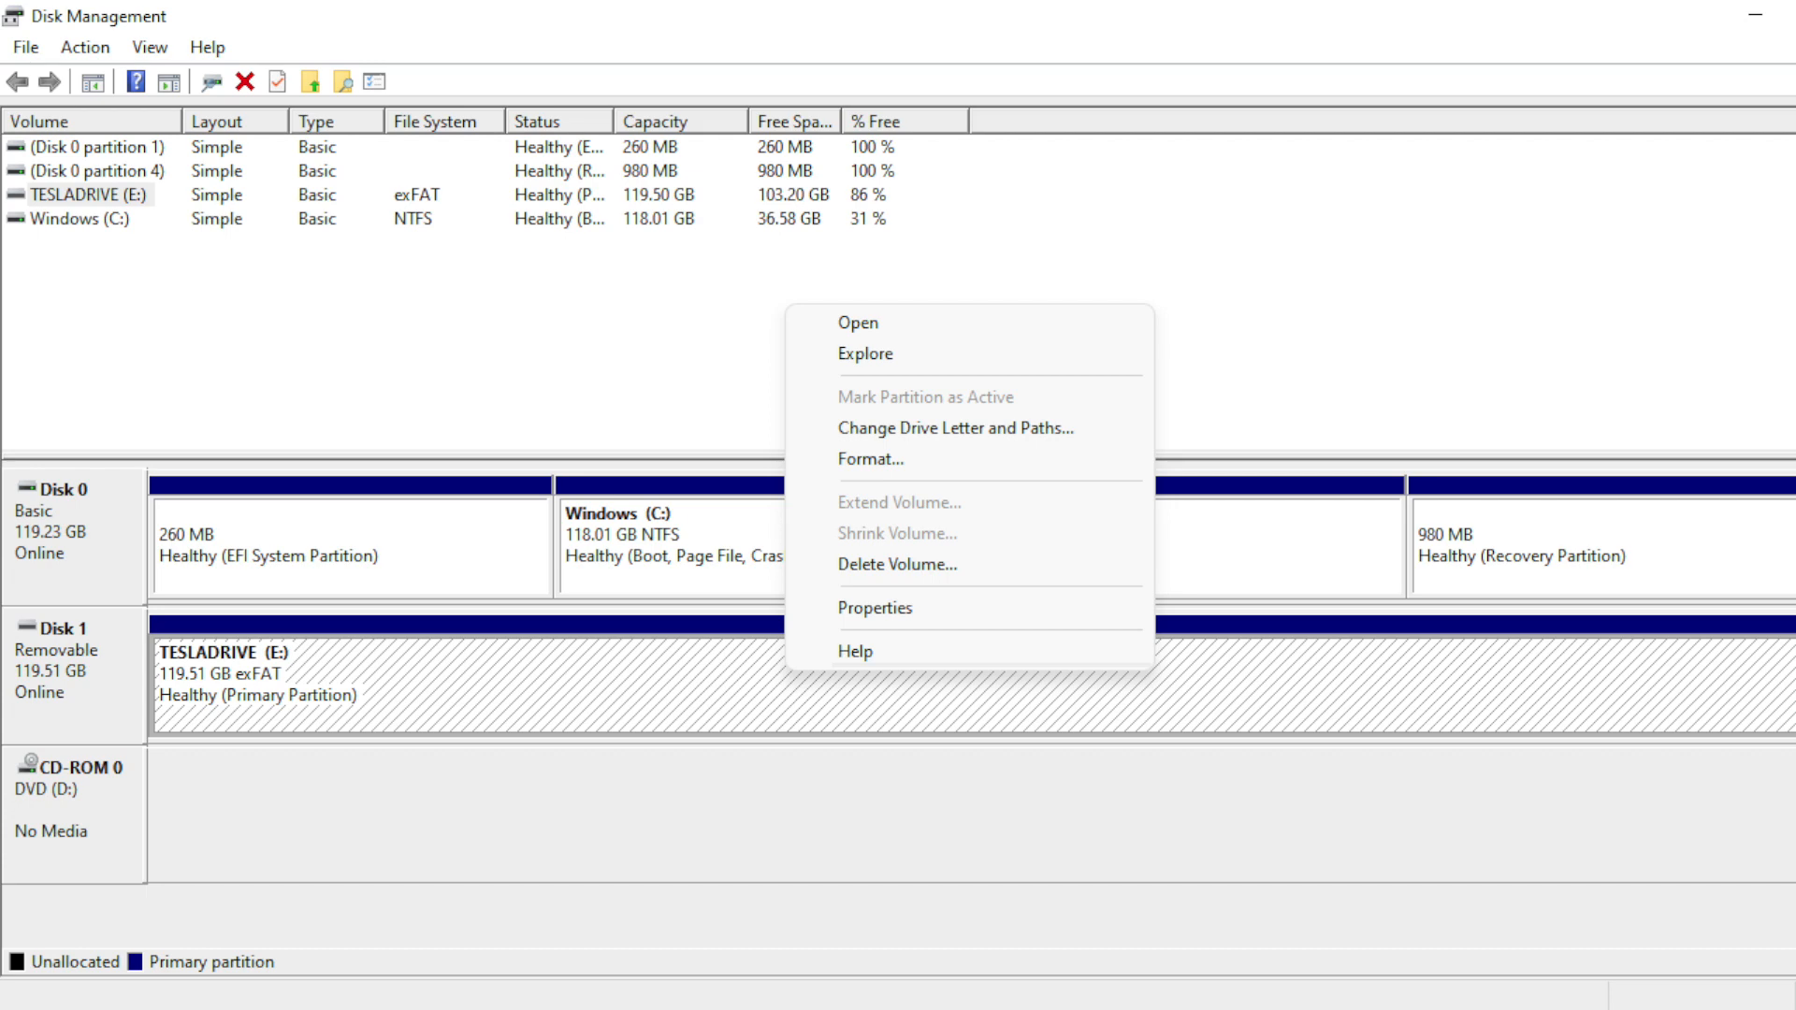
mouse_move(896, 563)
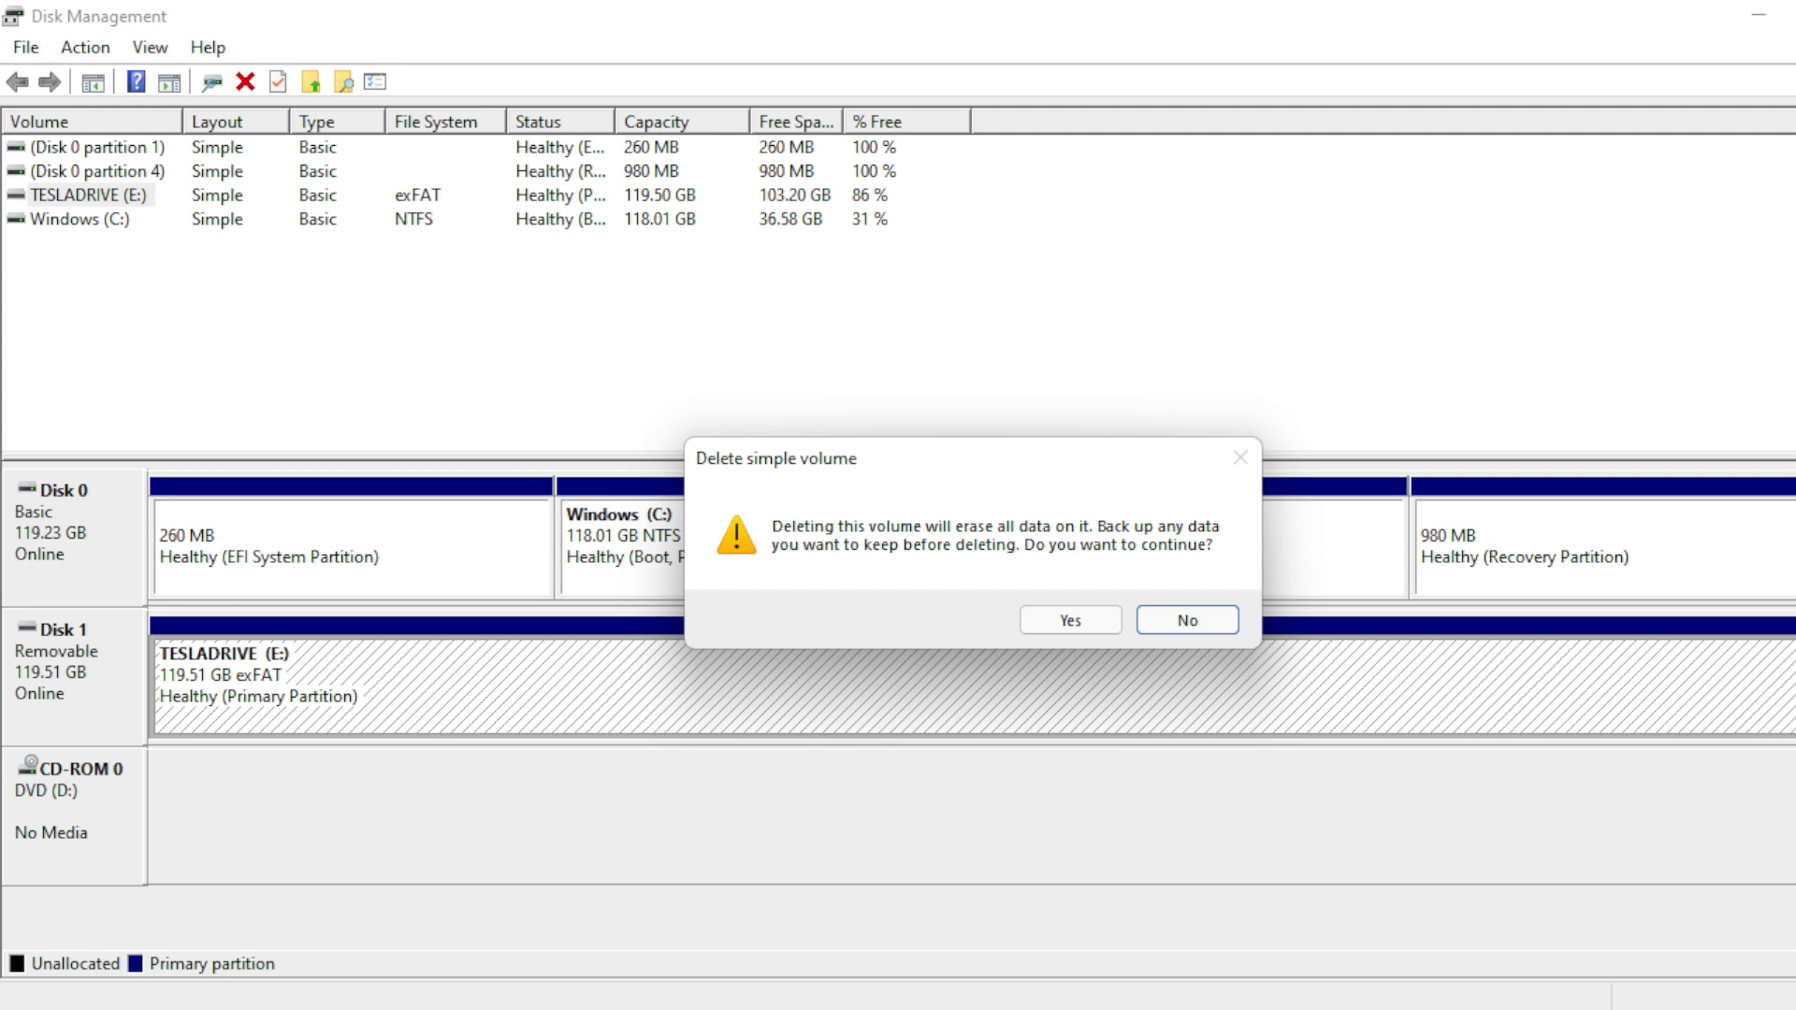
Confirm deleting the TESLADRIVE (E:) volume, leaving the 119.51 GB disk unallocated
click(1069, 619)
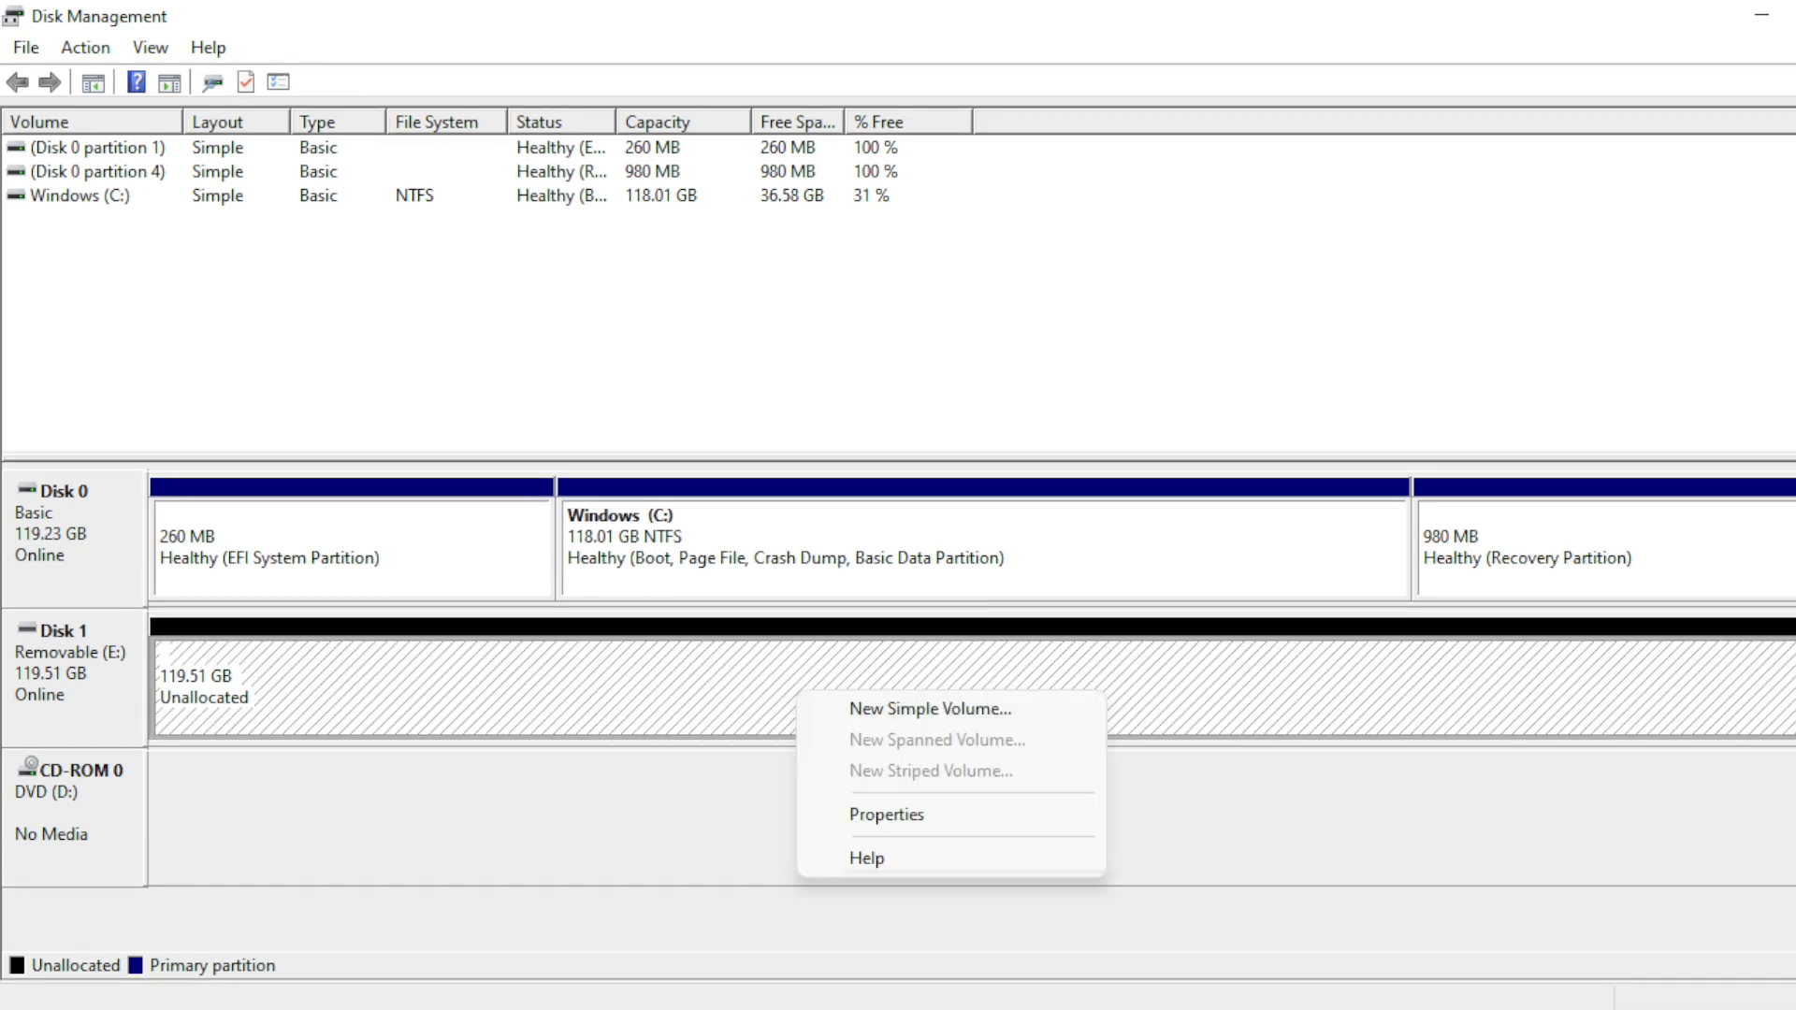
mouse_move(930, 711)
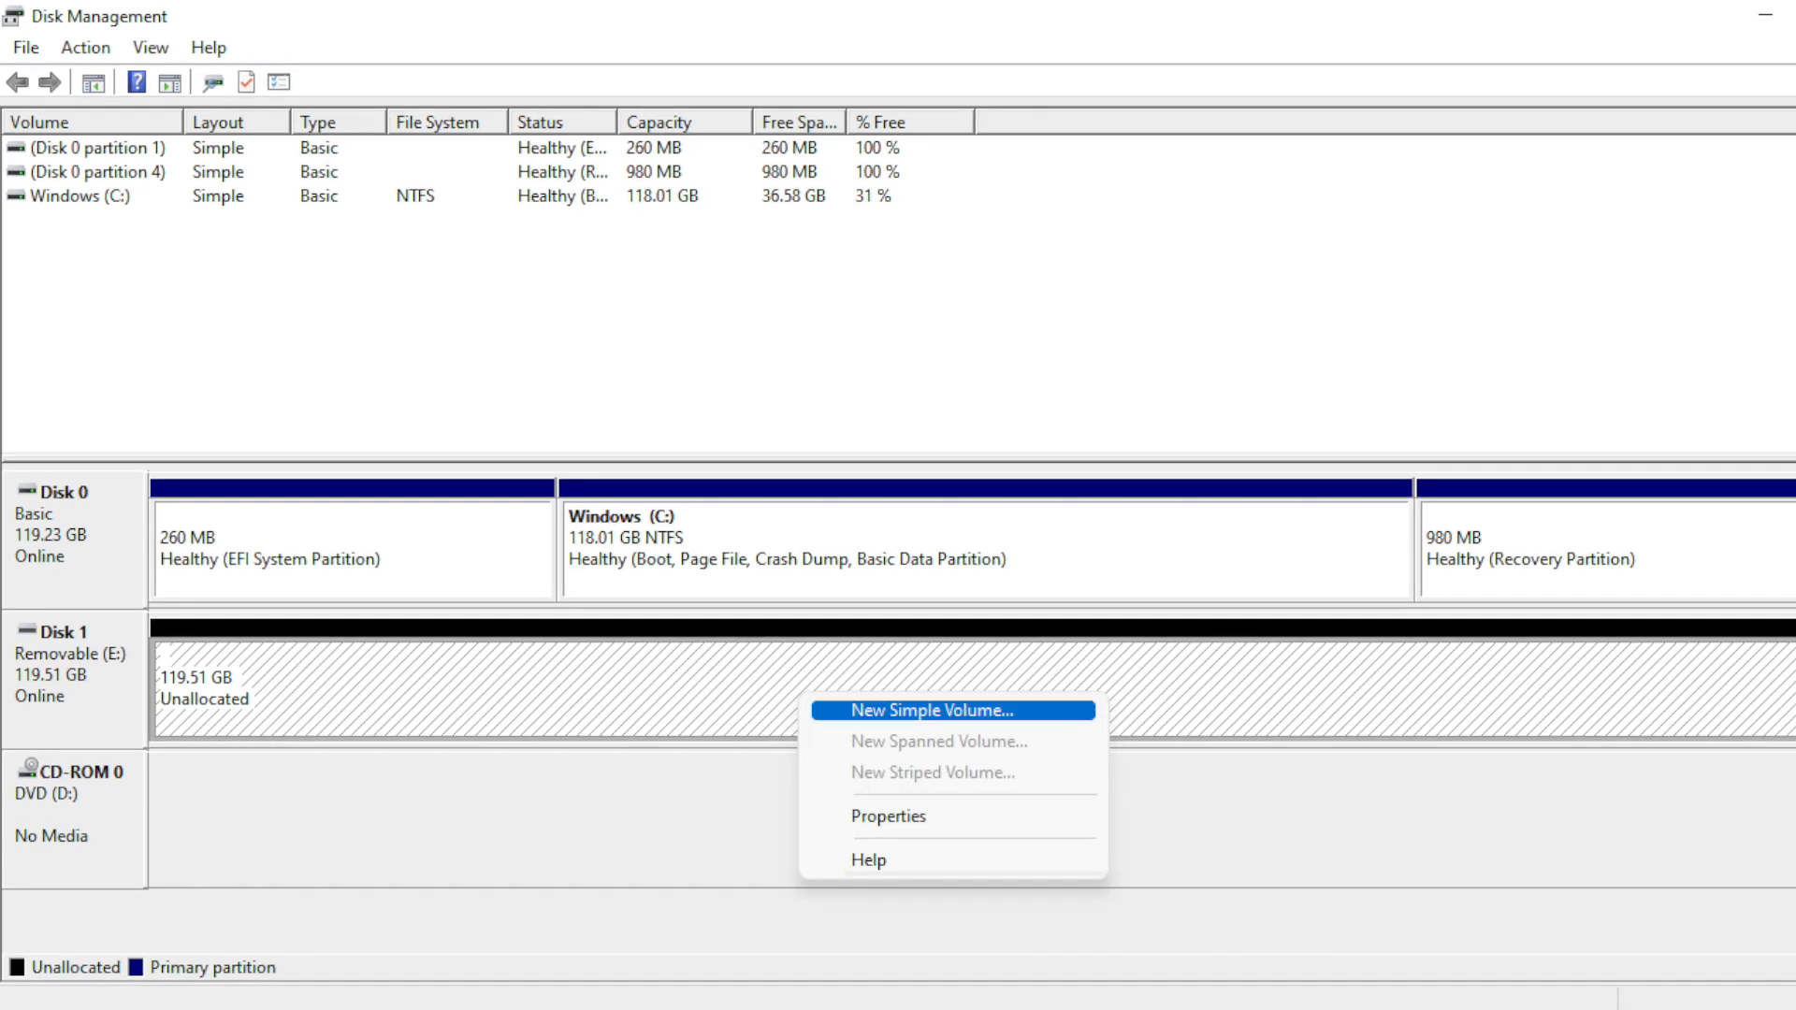
Create a 117000 MB exFAT simple volume labelled TESLADRIVE via the New Simple Volume wizard
click(929, 711)
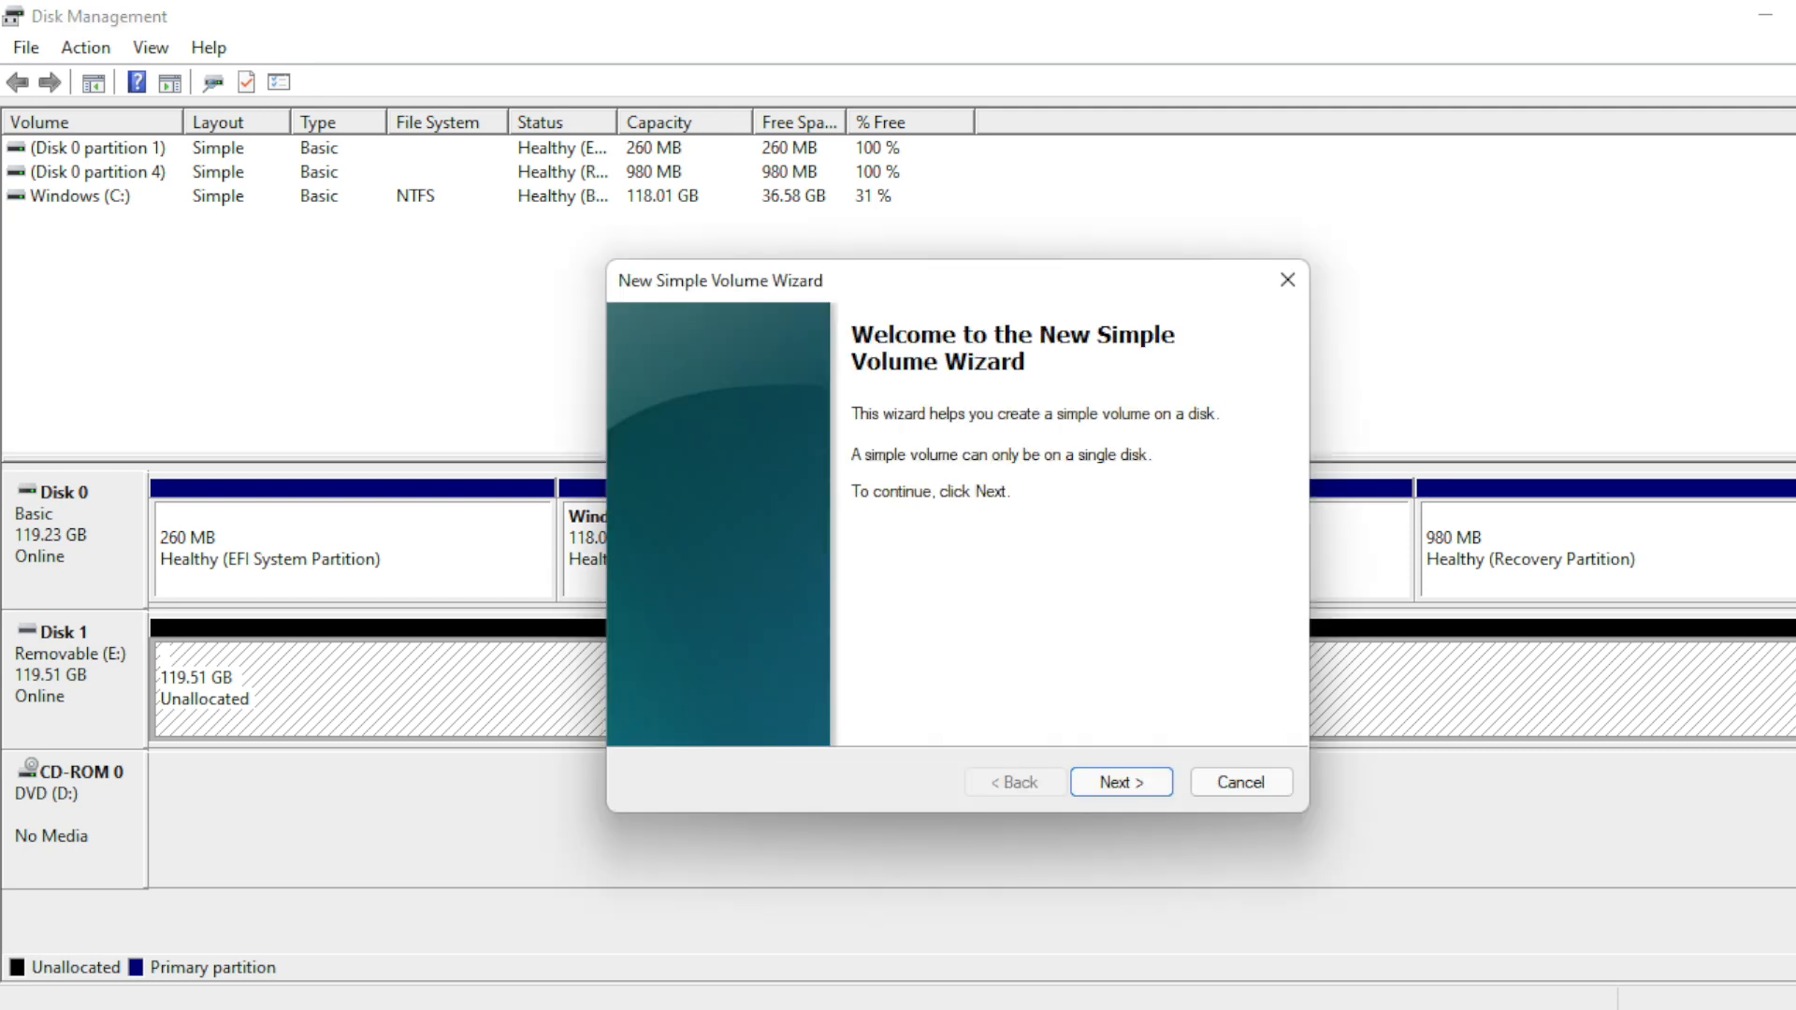
click(1119, 782)
text(117000)
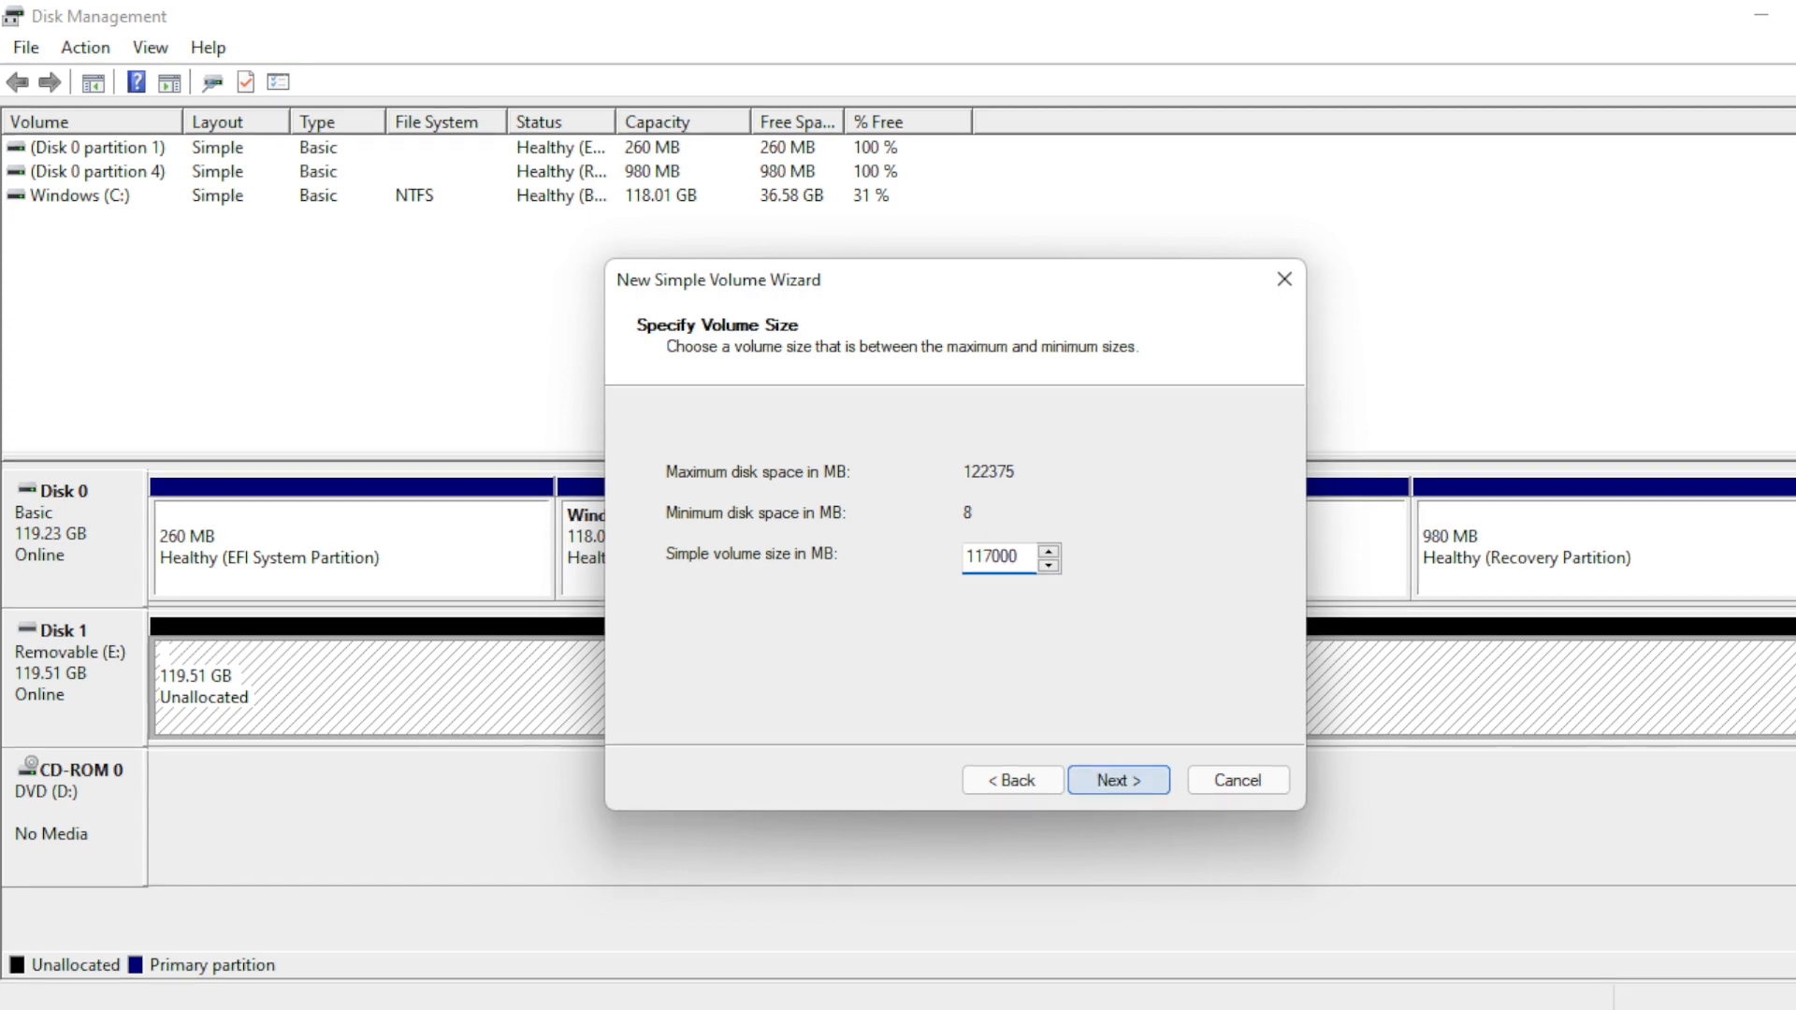
click(1115, 779)
text(TESLADRIVE)
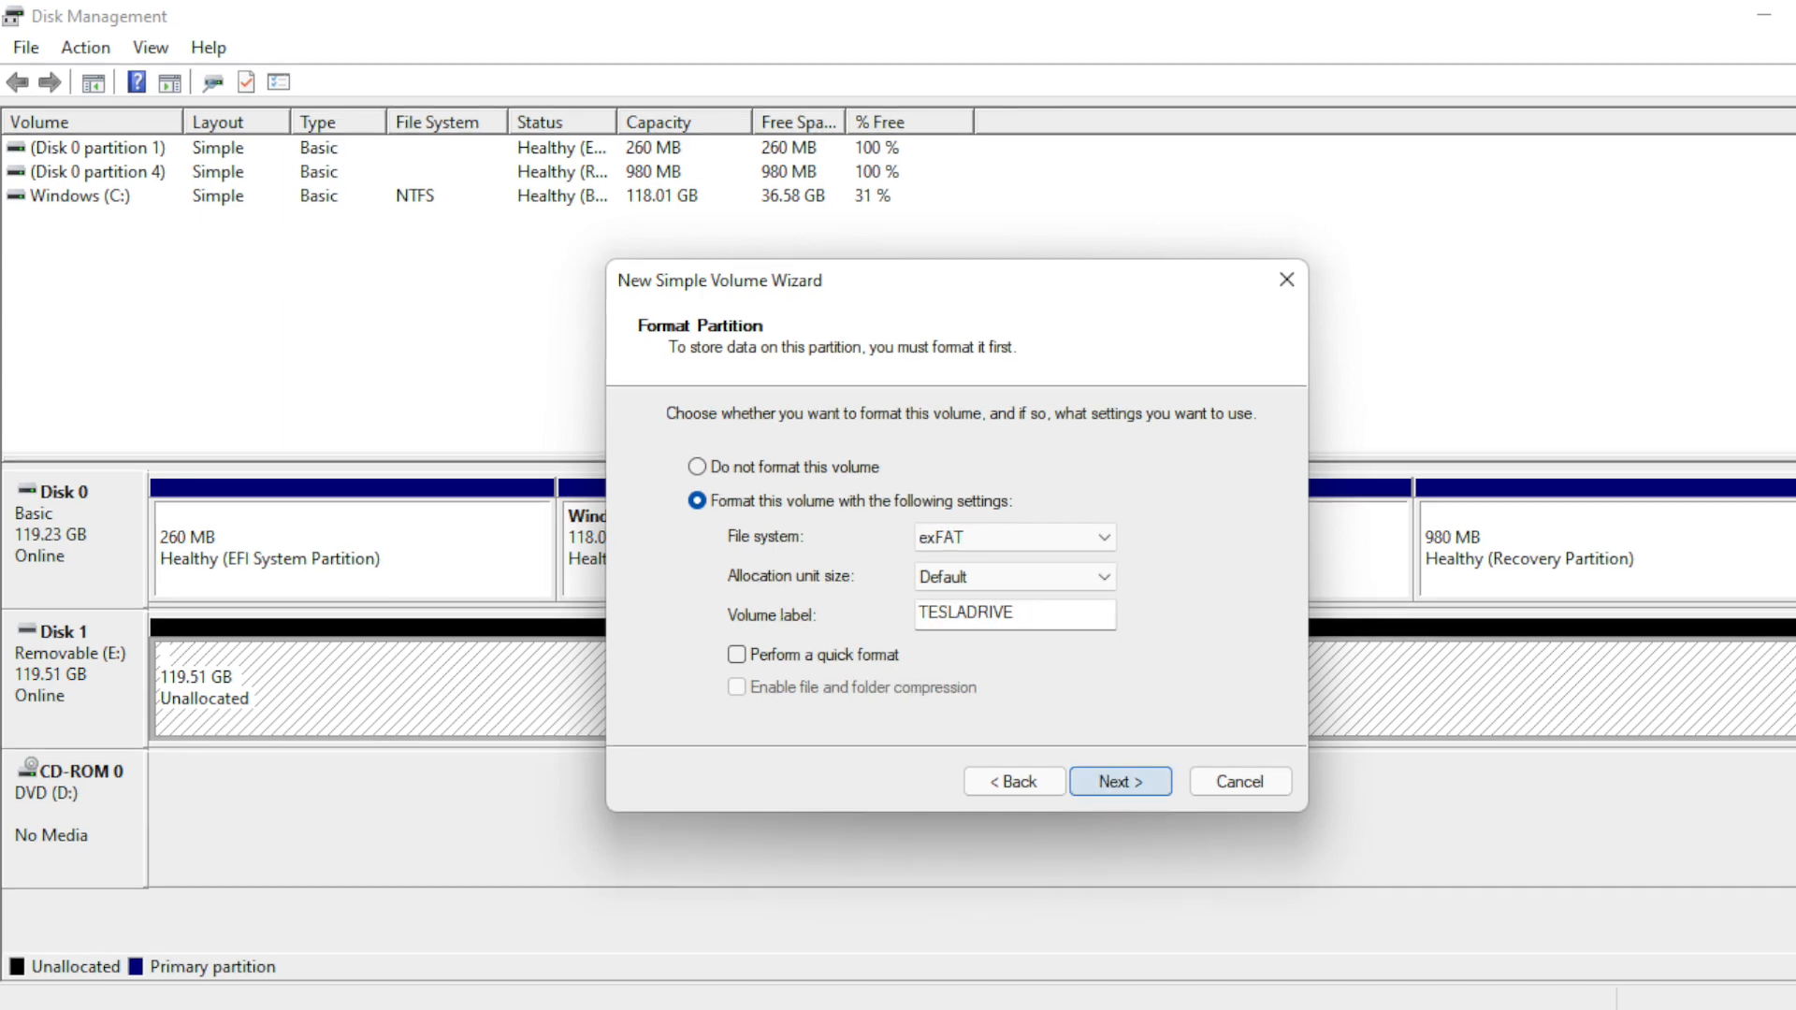
click(1119, 781)
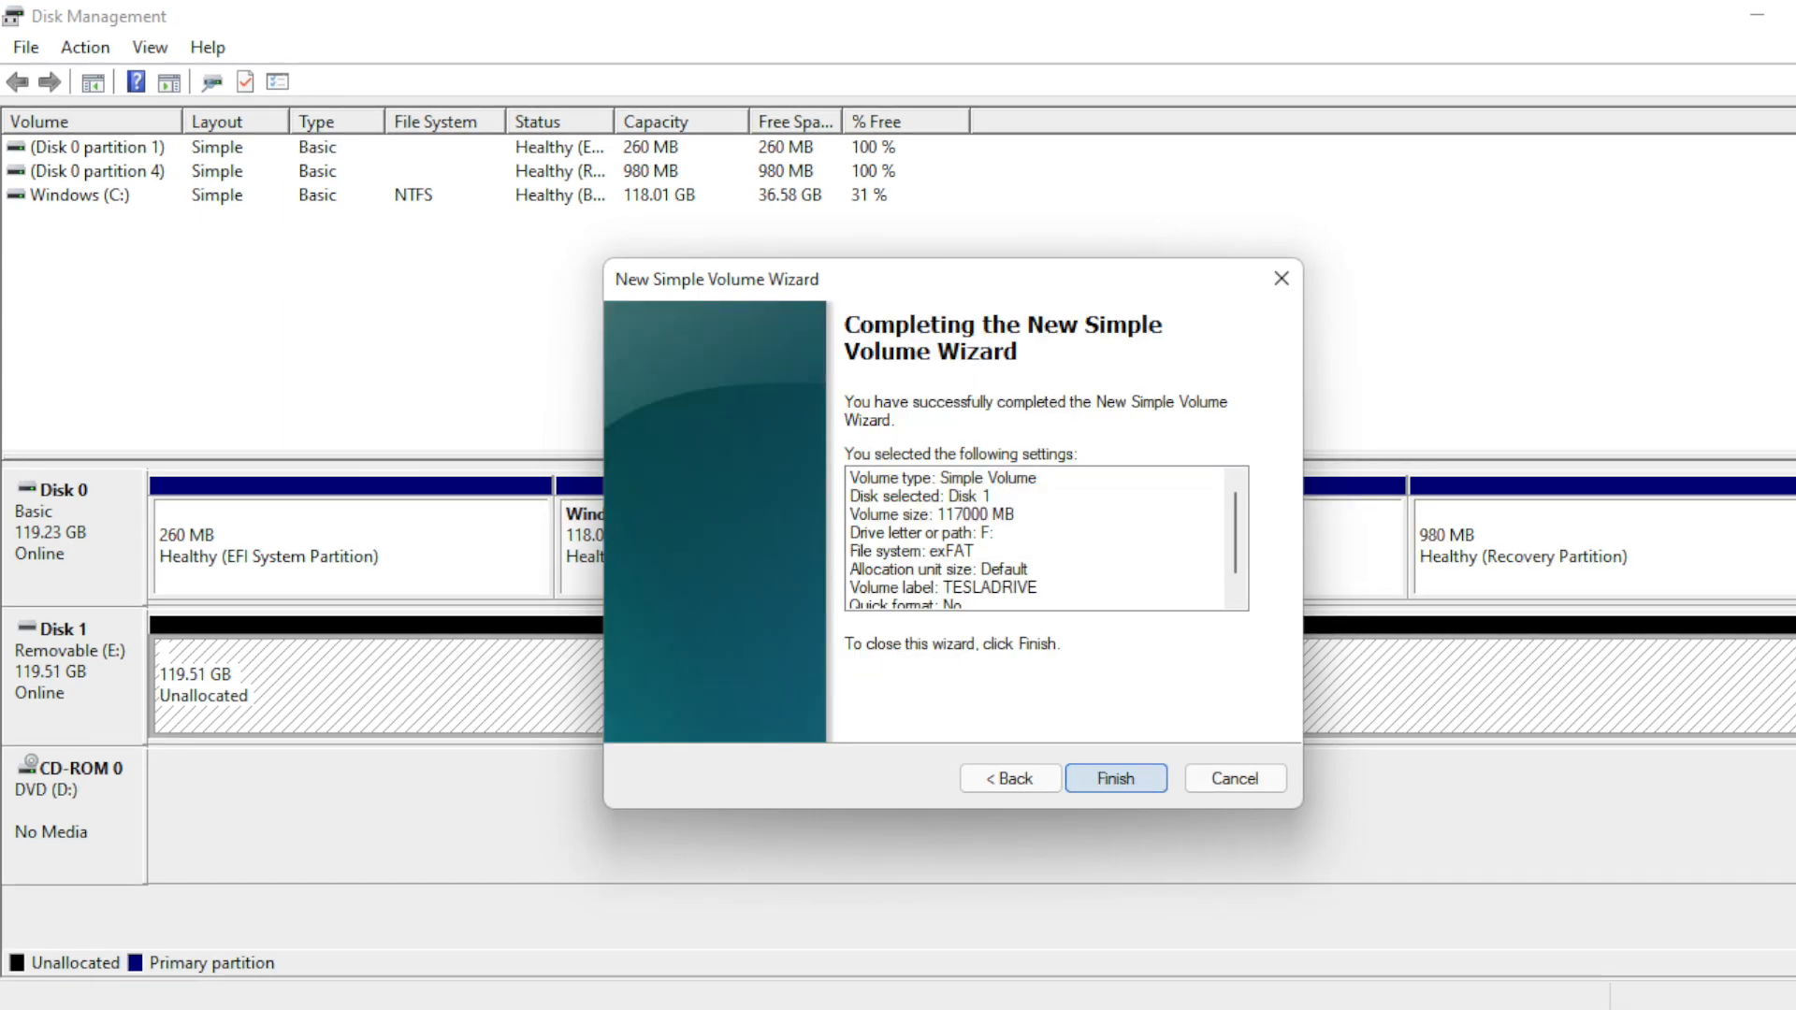
click(1115, 778)
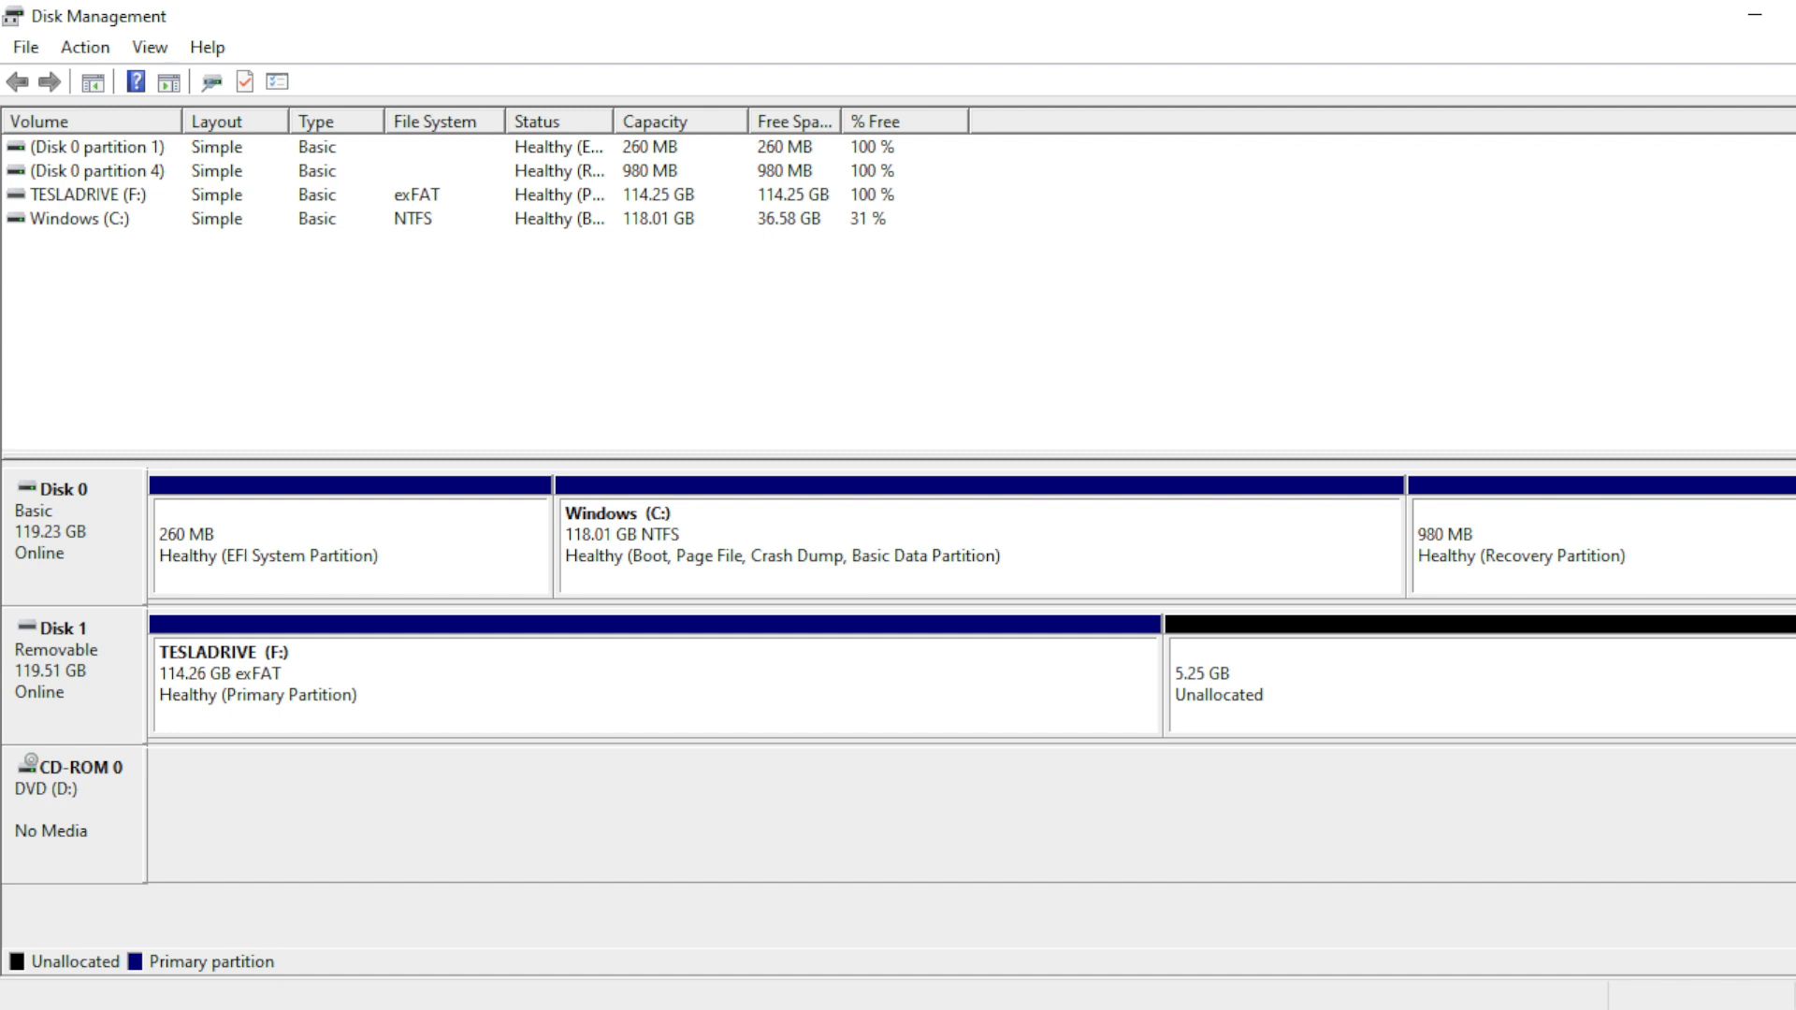
Create a 5374 MB FAT32 simple volume labelled BOOMBOX in the remaining unallocated space
right_click(1375, 687)
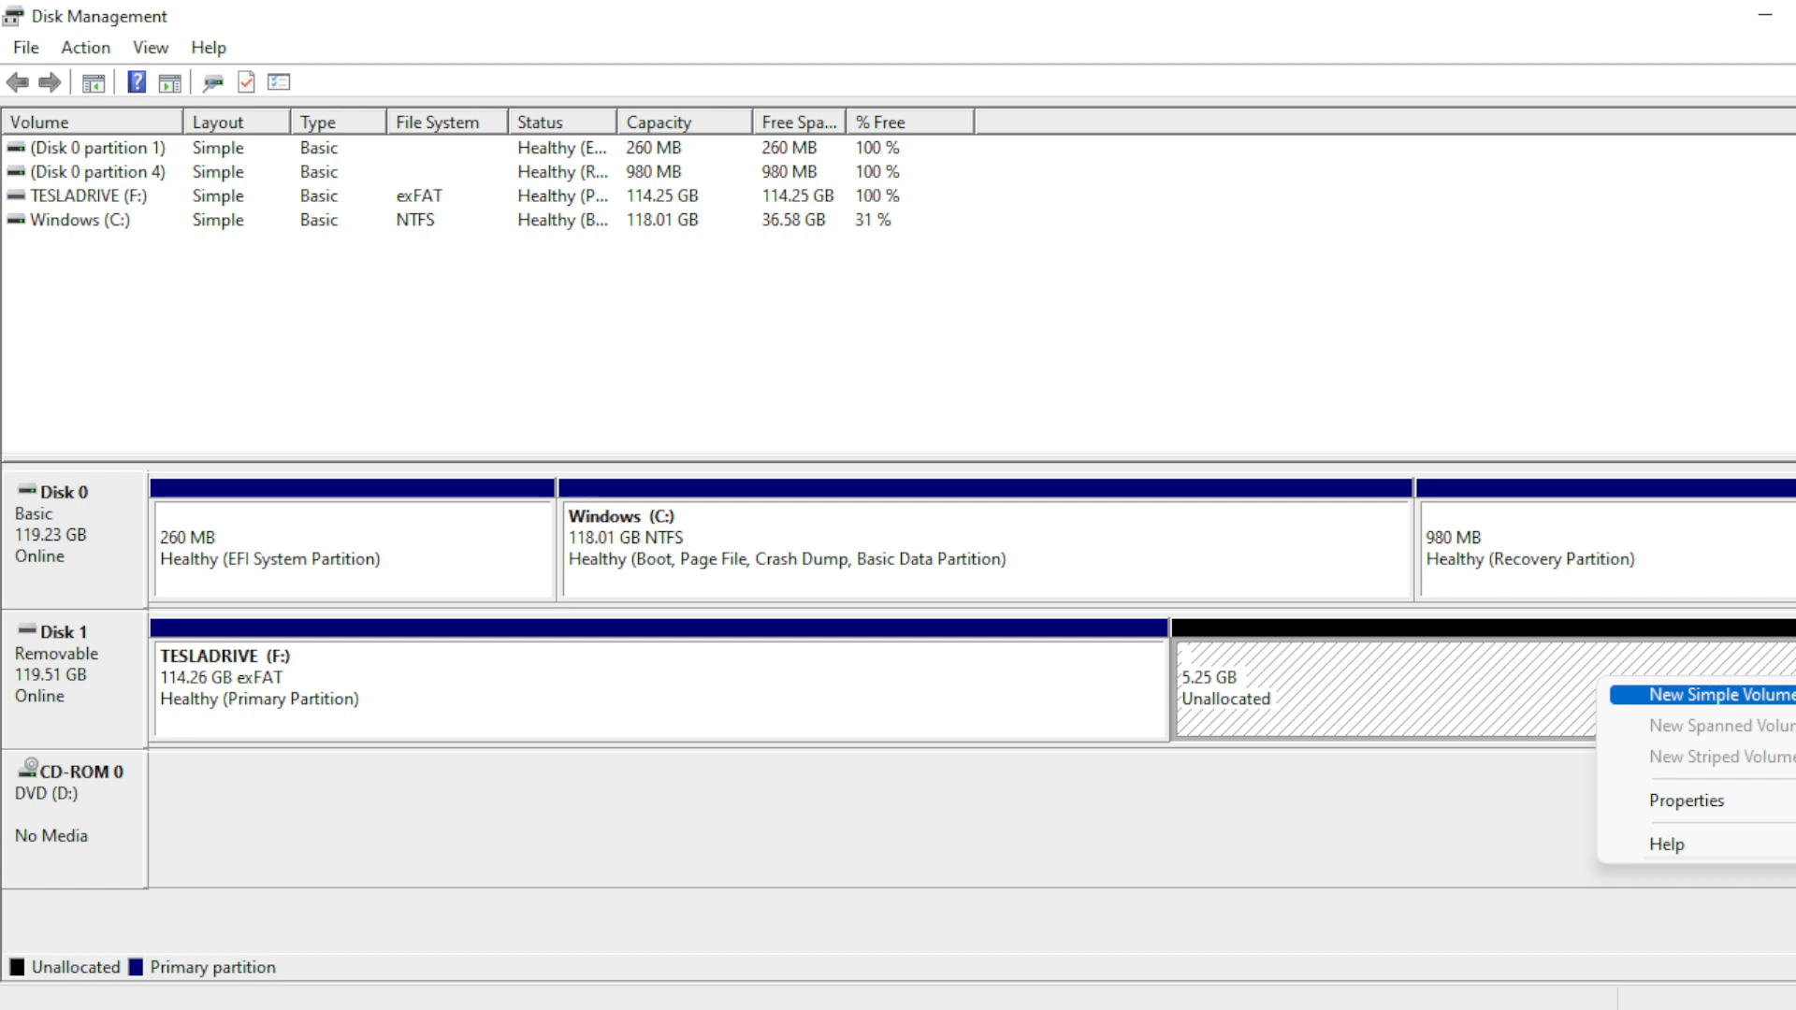
click(1718, 694)
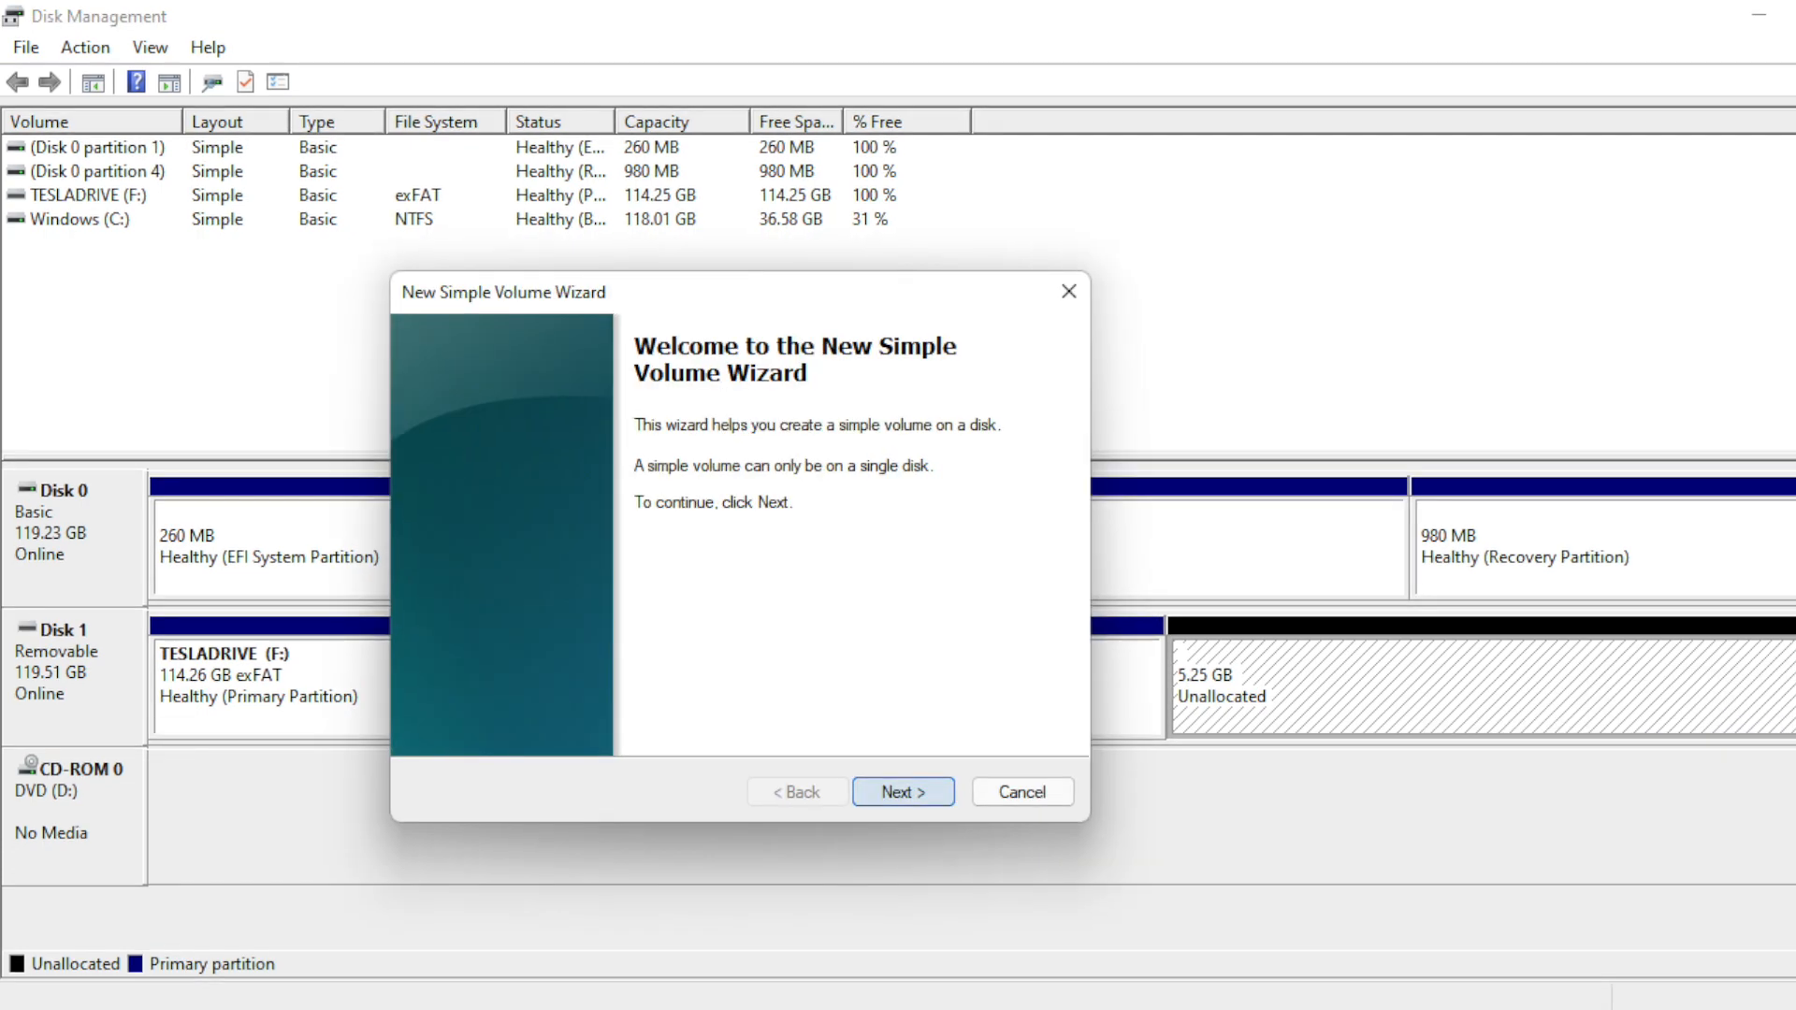
click(902, 791)
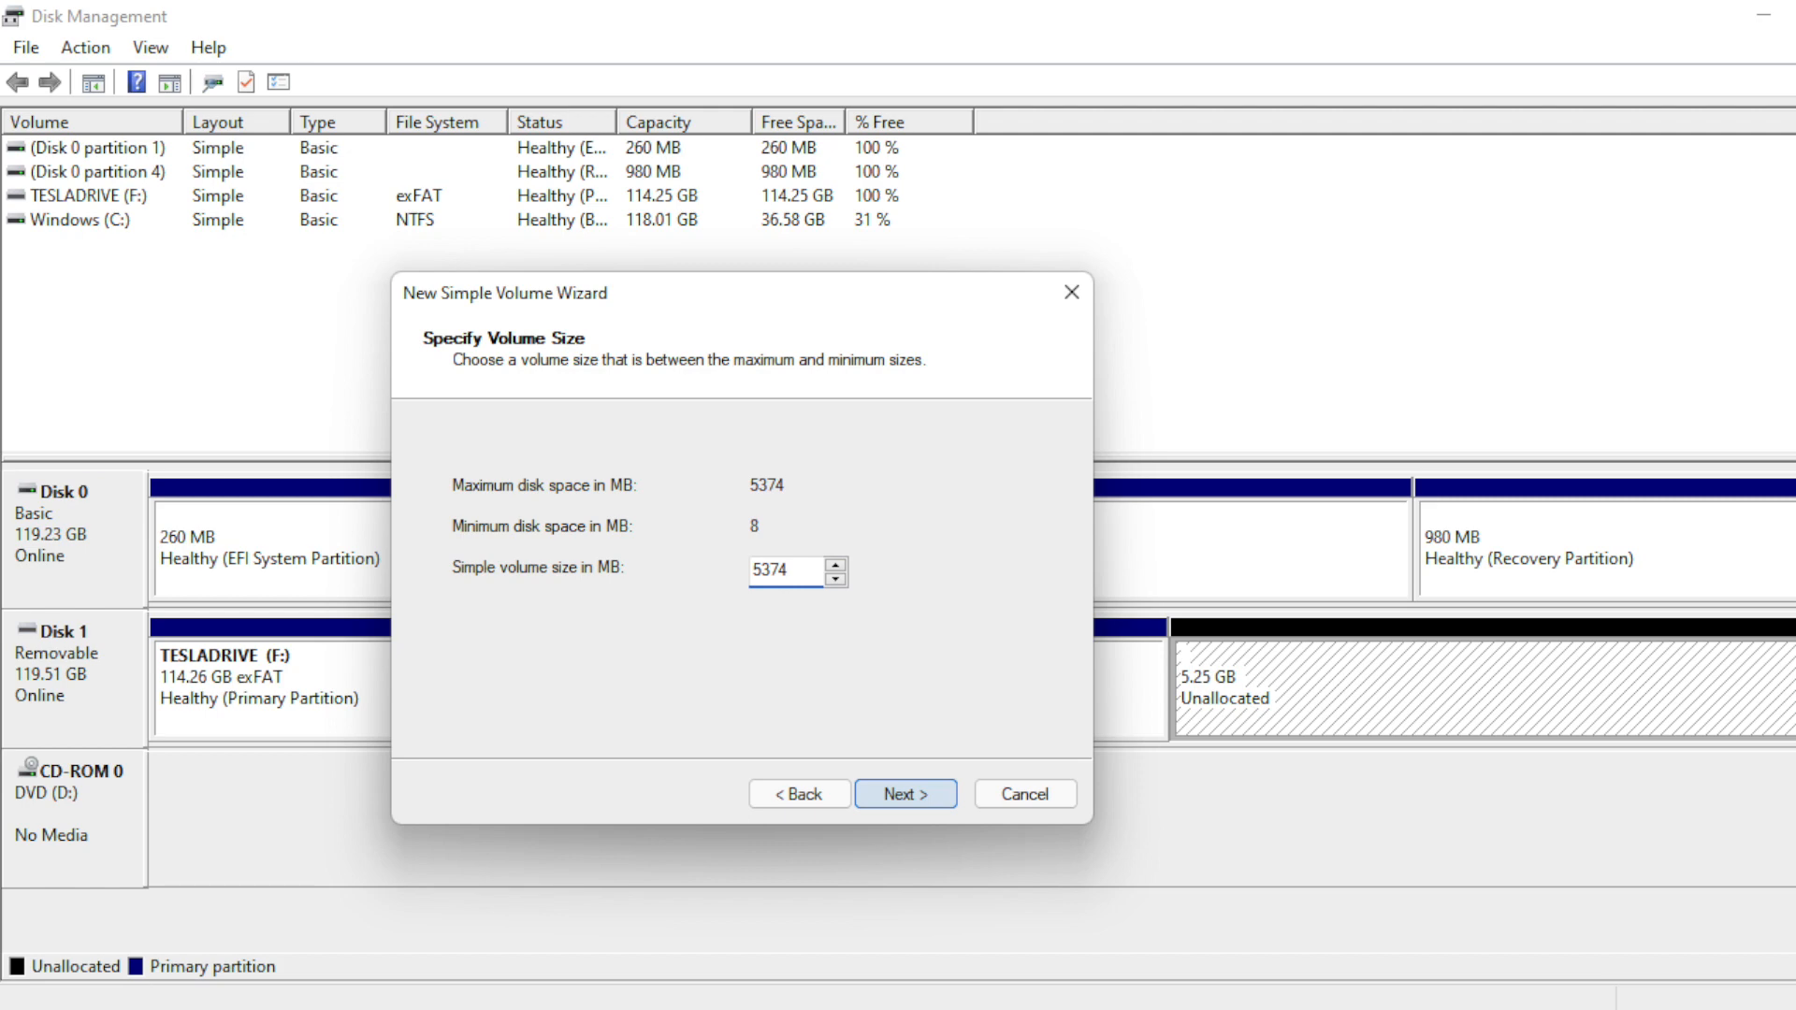
click(903, 794)
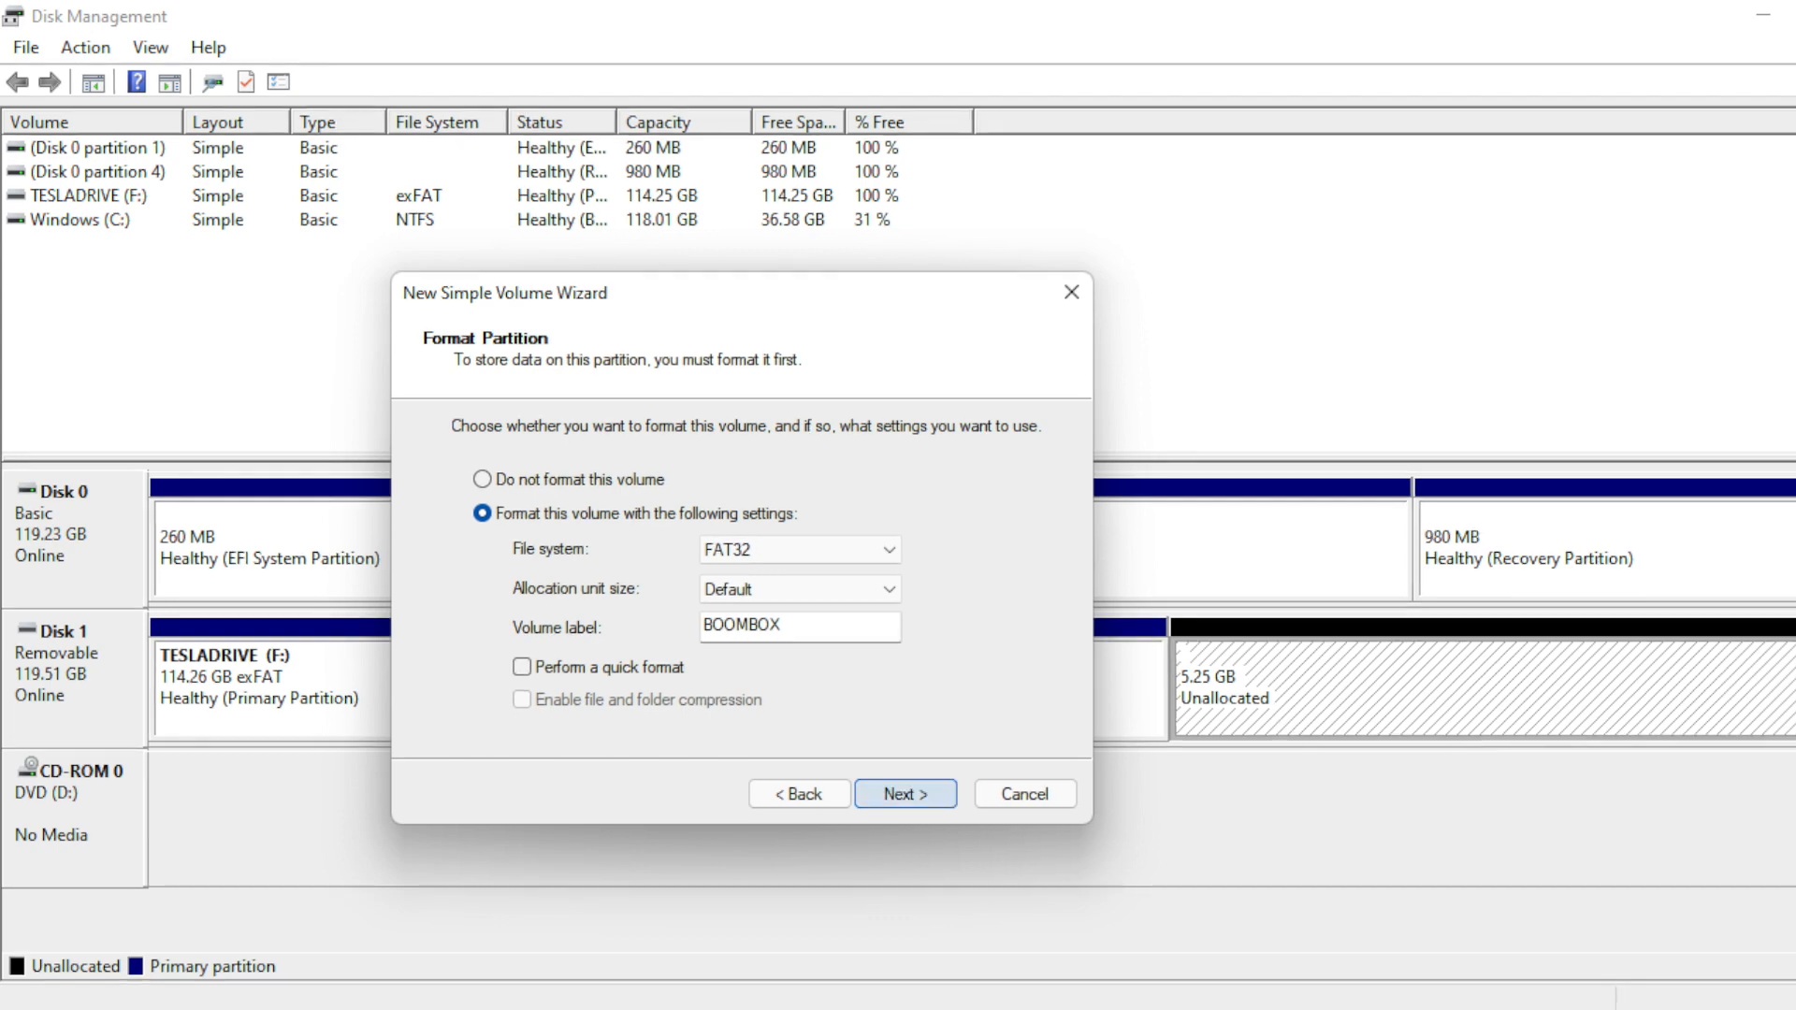
click(904, 793)
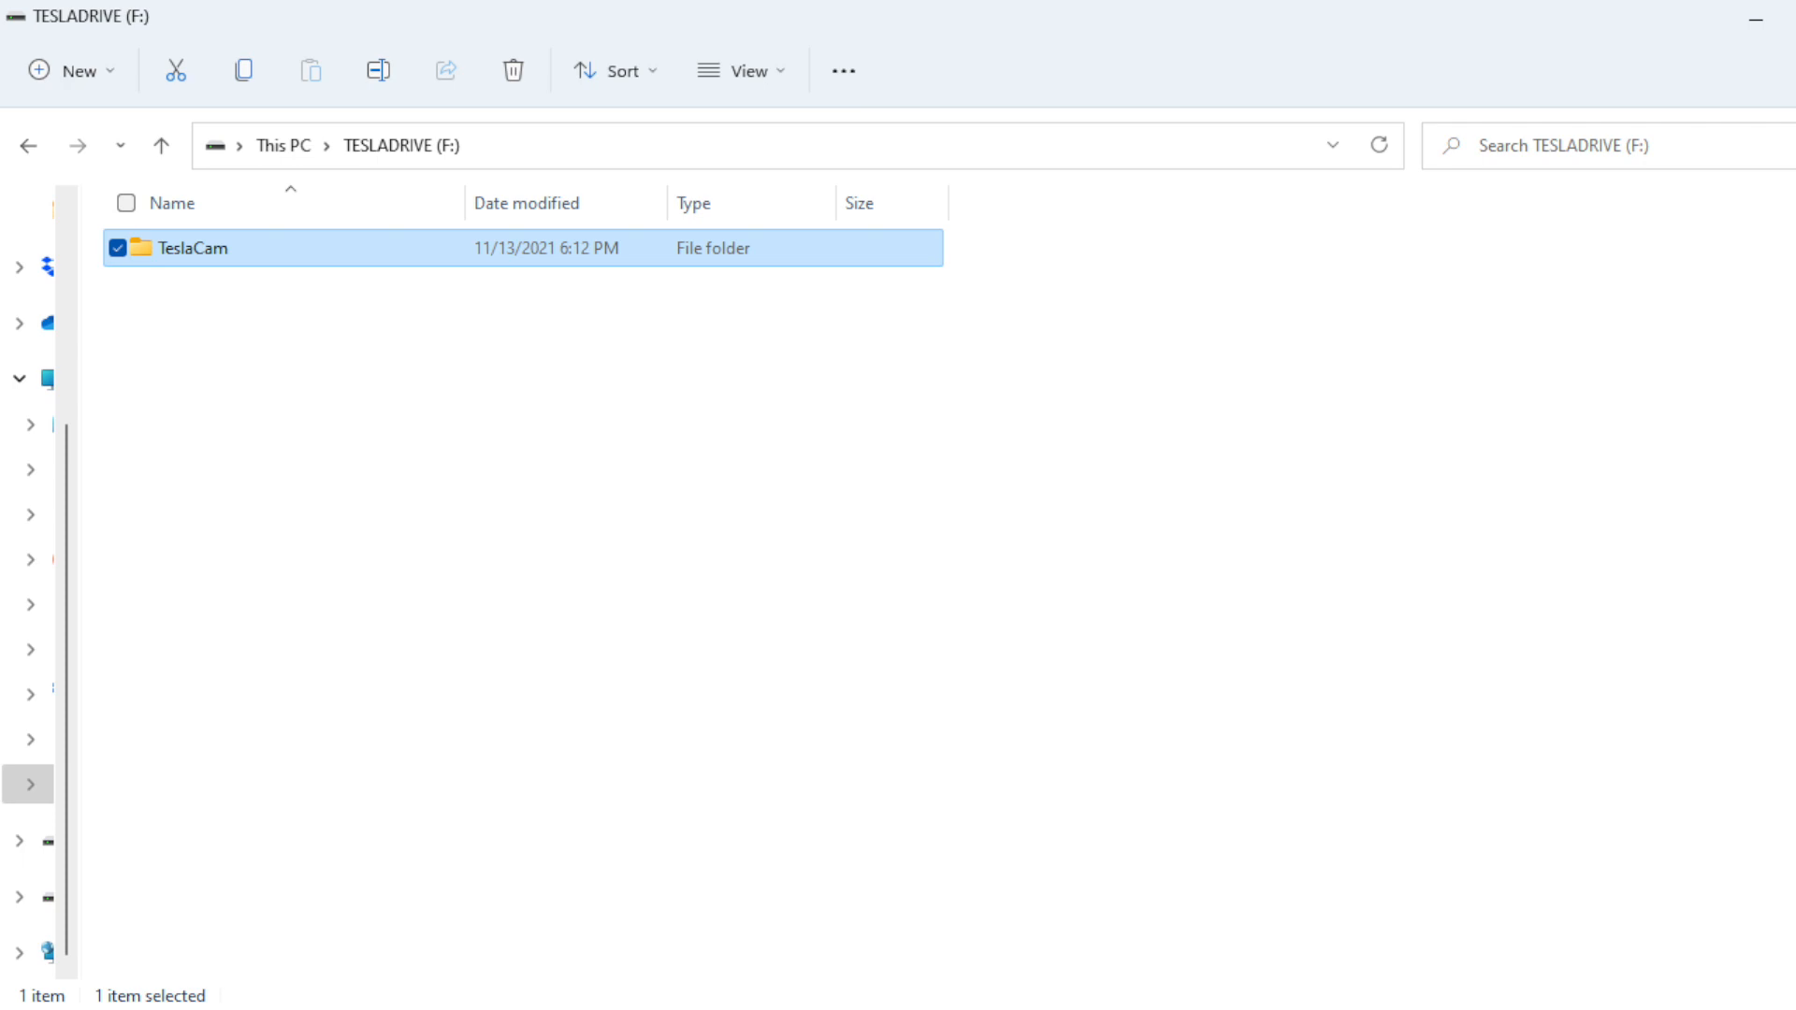
Create a Boombox folder on the BOOMBOX drive and place the 340i Engine Start WAV file inside
click(45, 840)
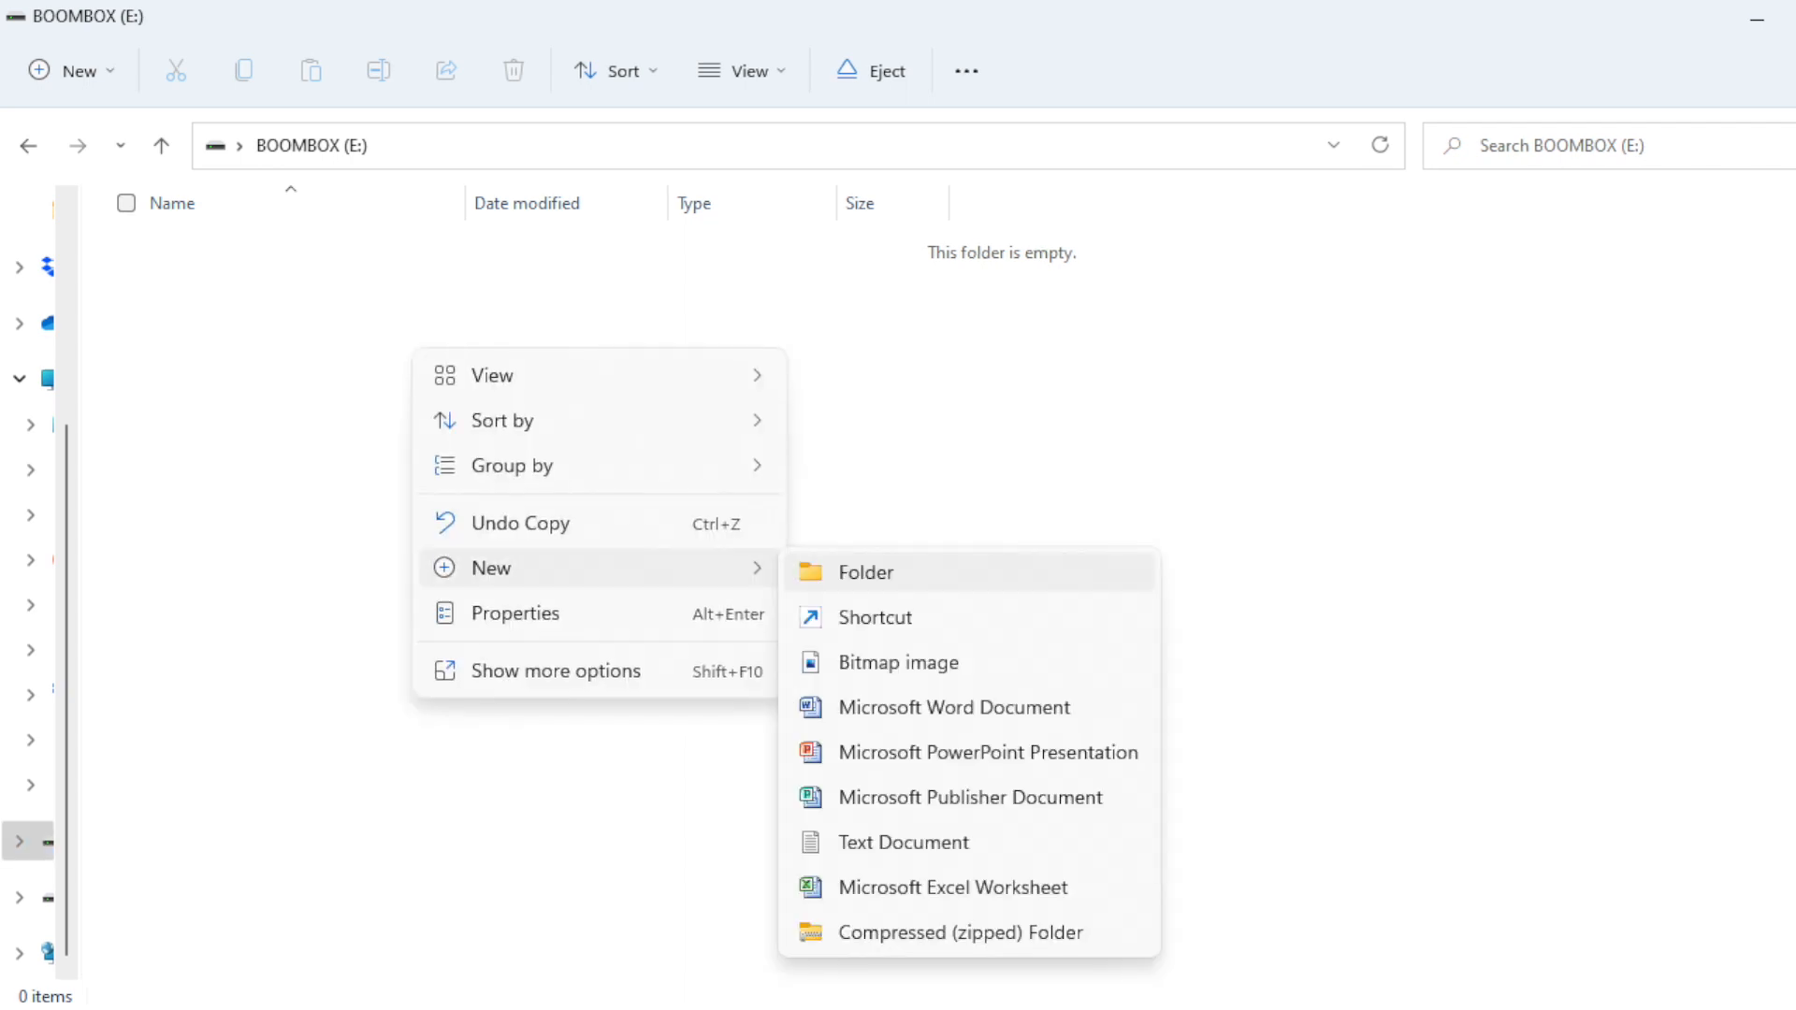
click(865, 573)
text(Boombox)
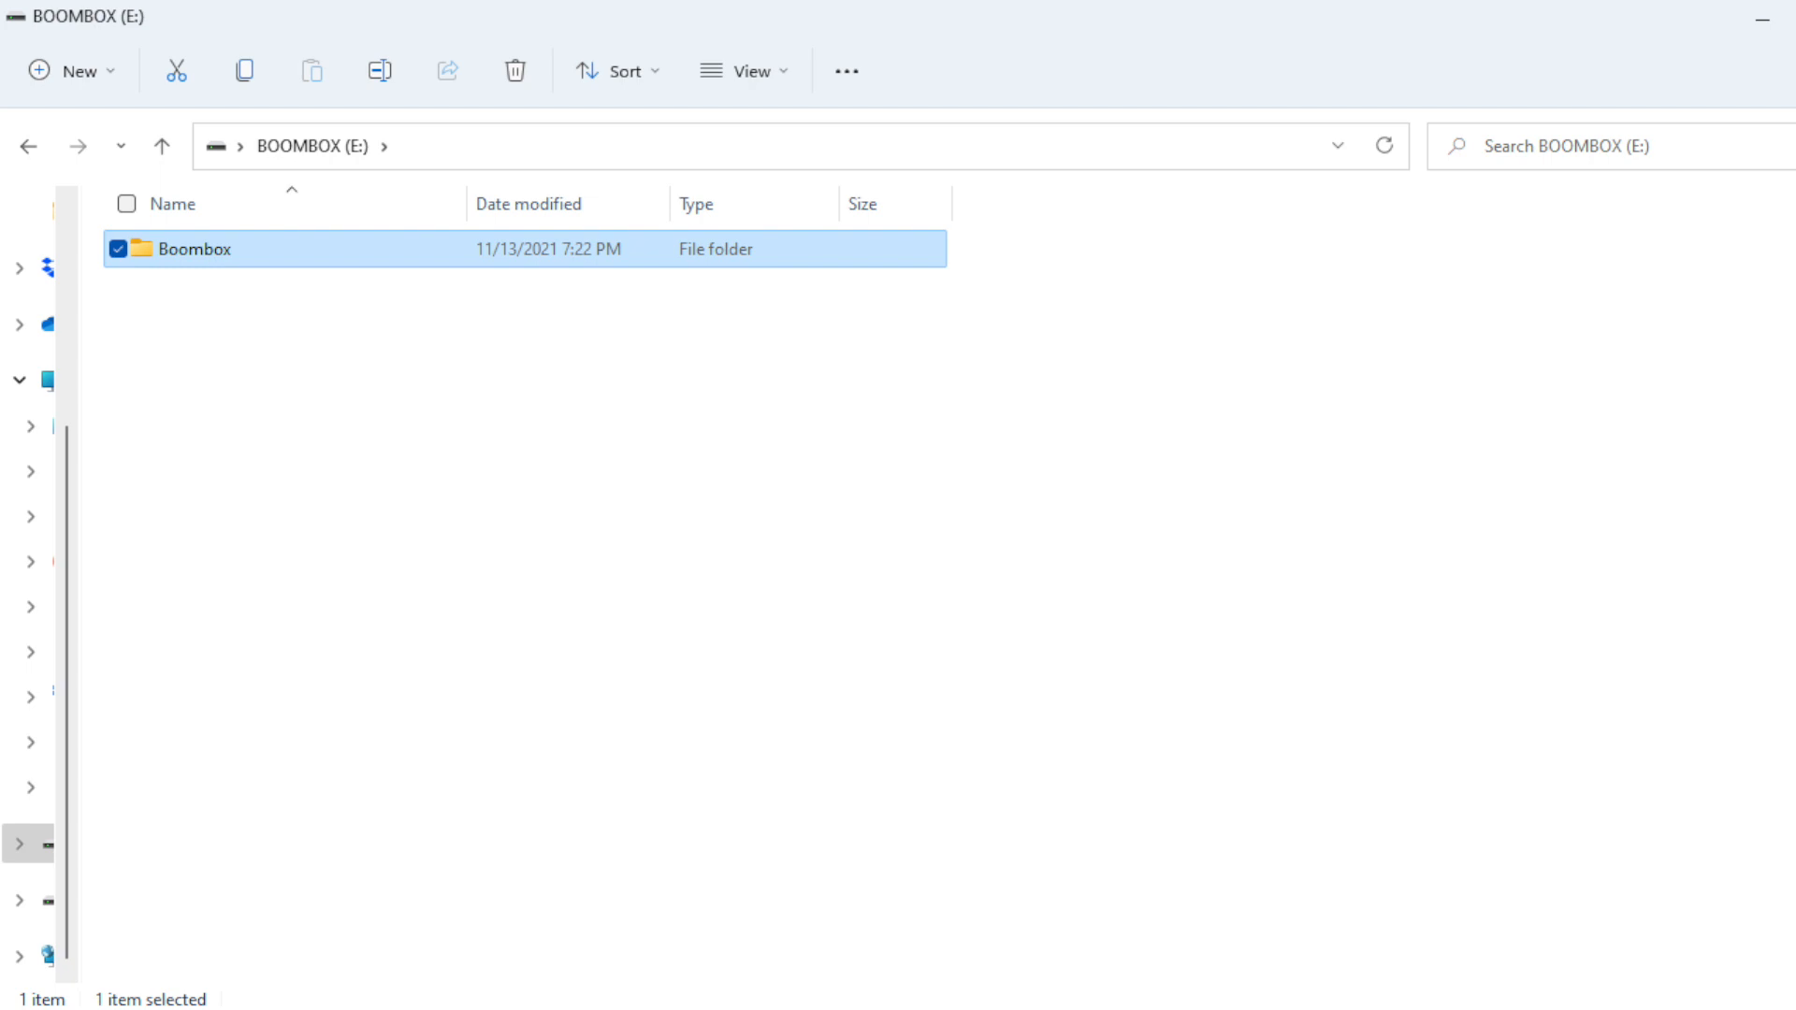
double_click(195, 249)
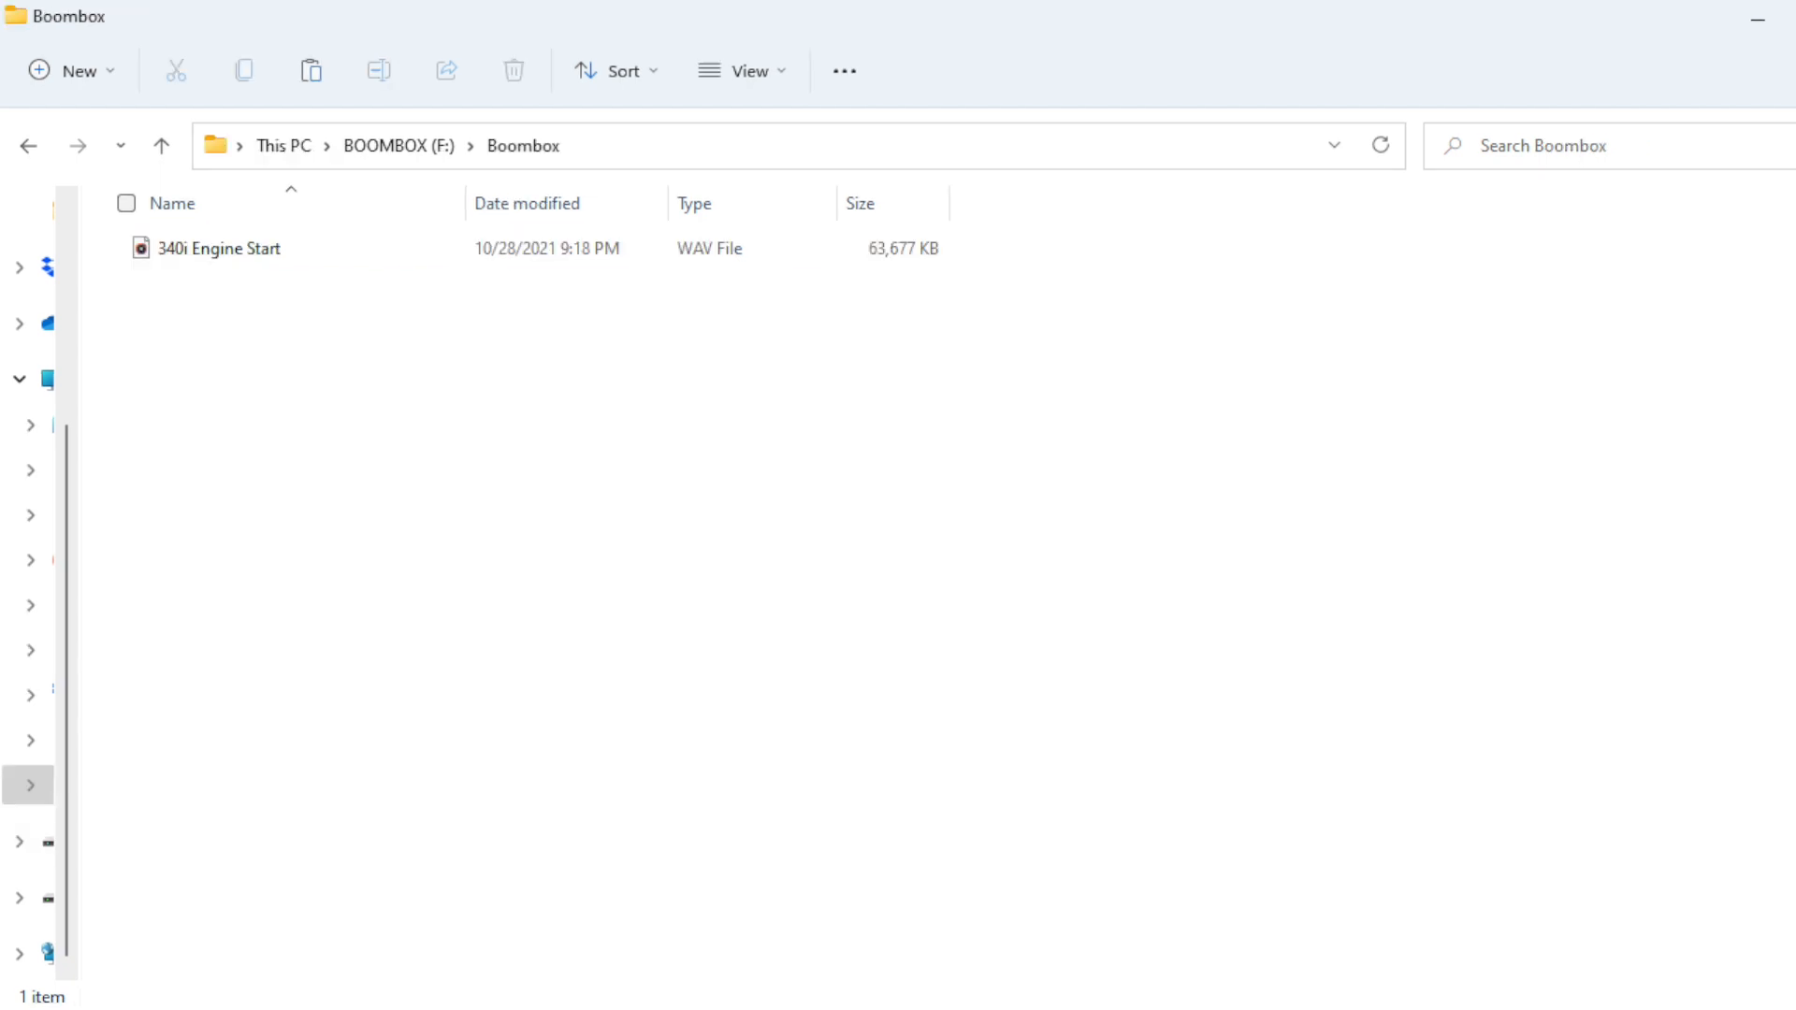